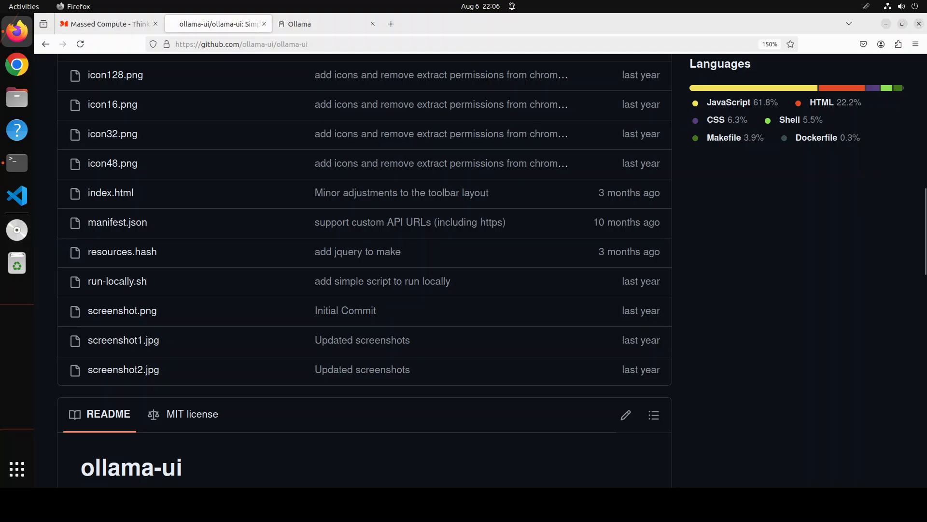
Step: Browse the Ollama homepage, the Massed Compute site and the ollama-ui repository tabs
left_click(319, 24)
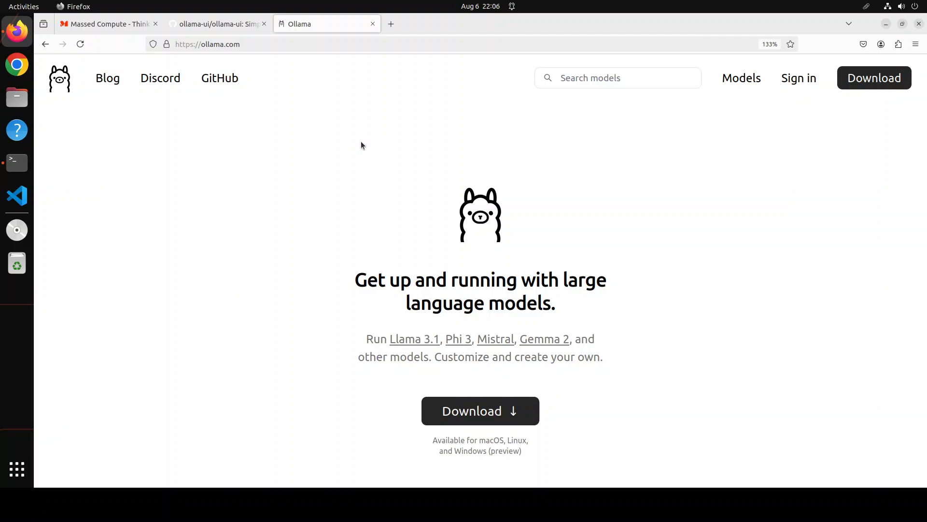
mouse_move(342, 197)
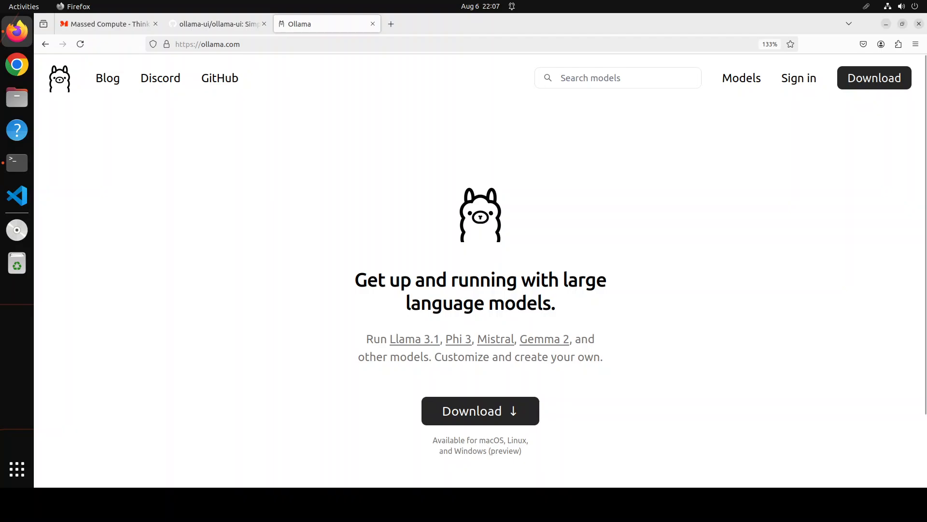
left_click(217, 24)
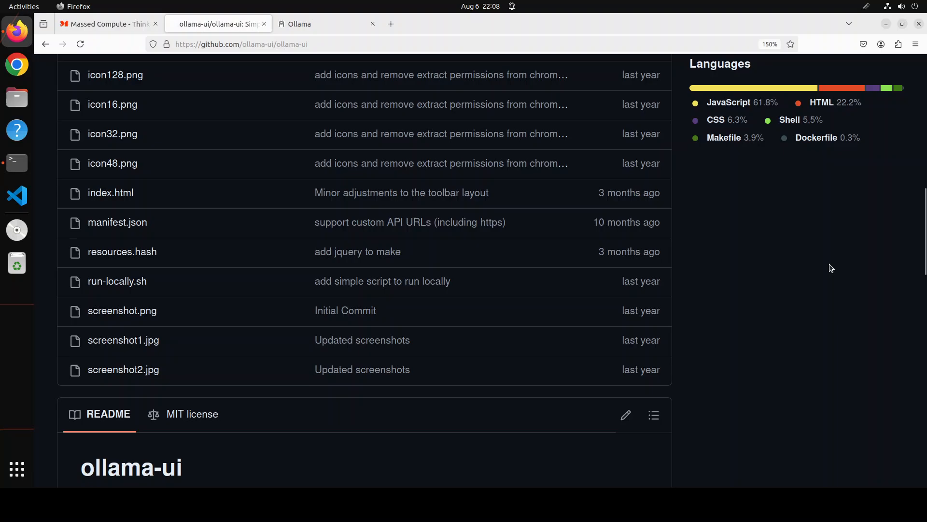
mouse_move(781, 267)
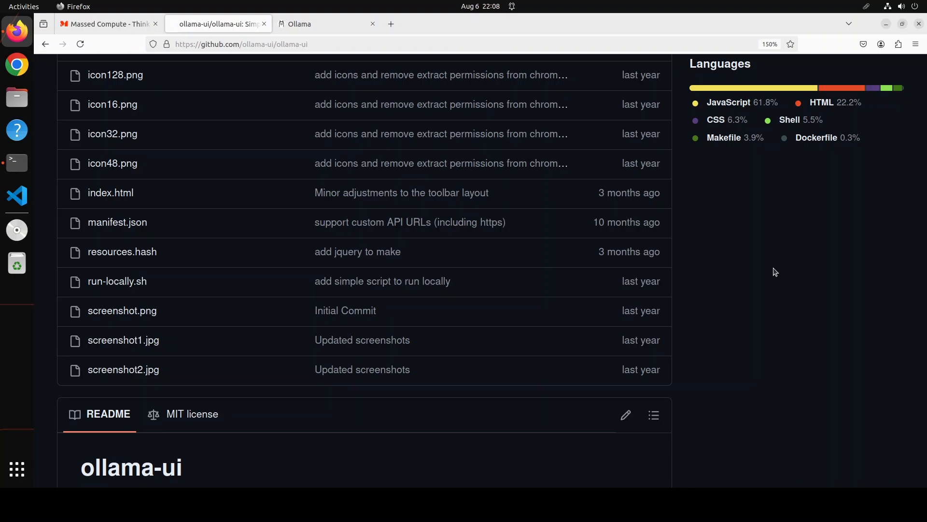
mouse_move(289, 115)
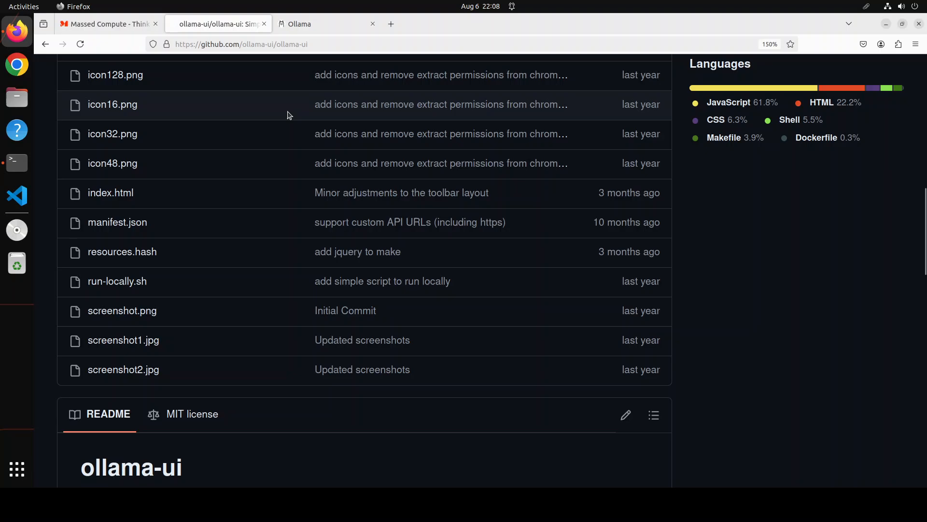
mouse_move(412, 445)
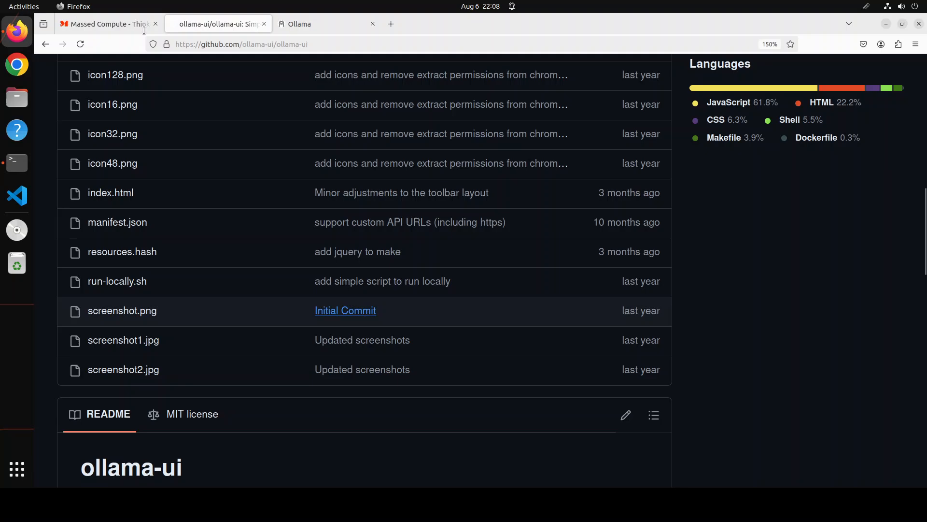
left_click(106, 23)
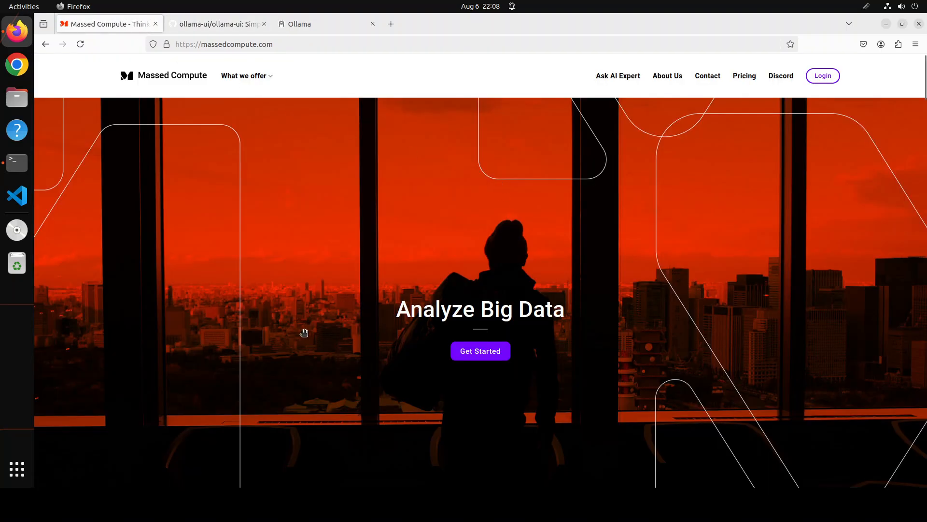
mouse_move(365, 72)
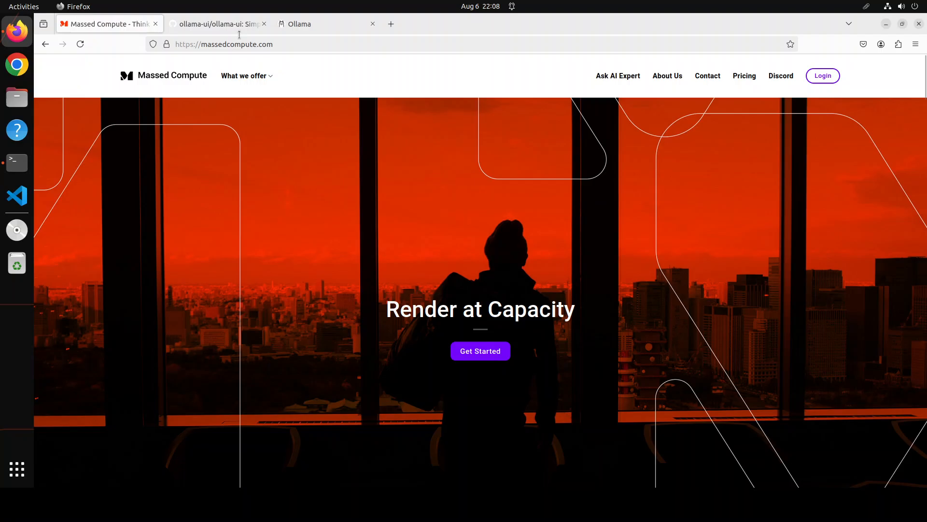
left_click(213, 24)
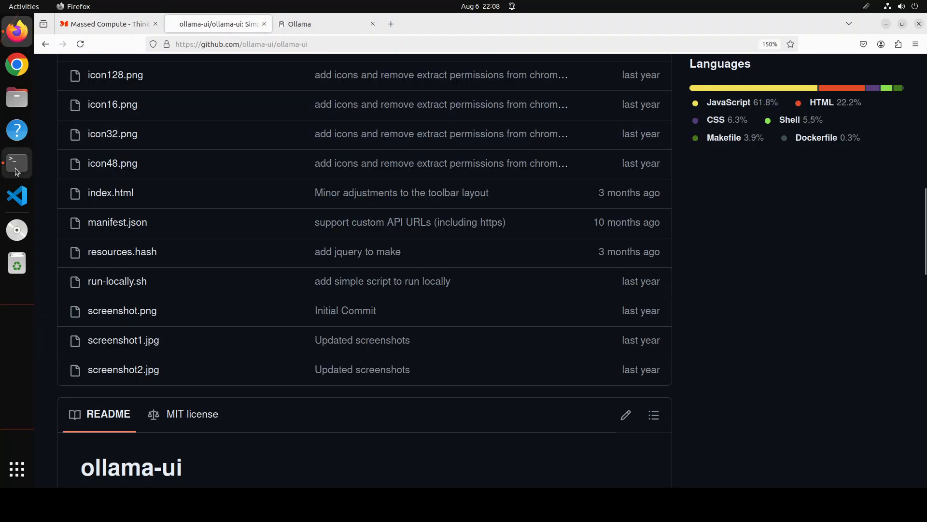
Step: Check the GPU status with nvidia-smi in the terminal
left_click(17, 164)
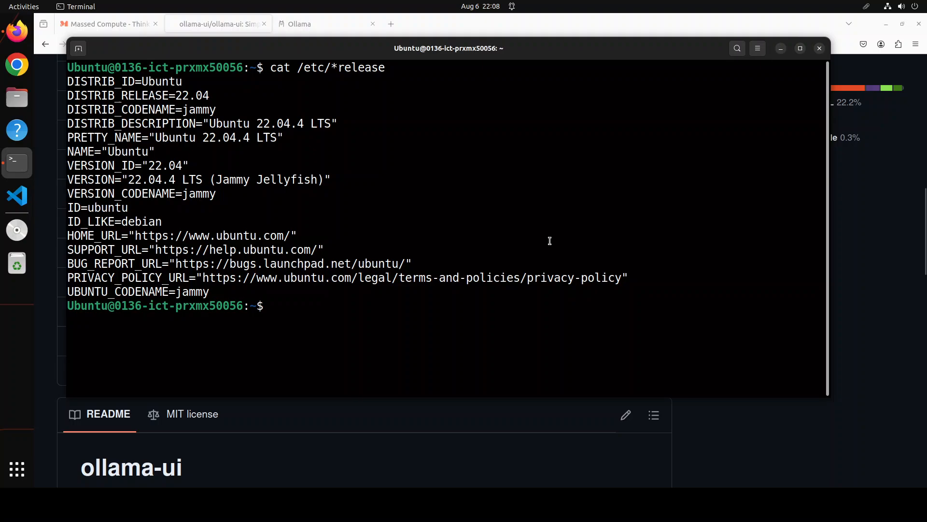
type("nvidia-smi")
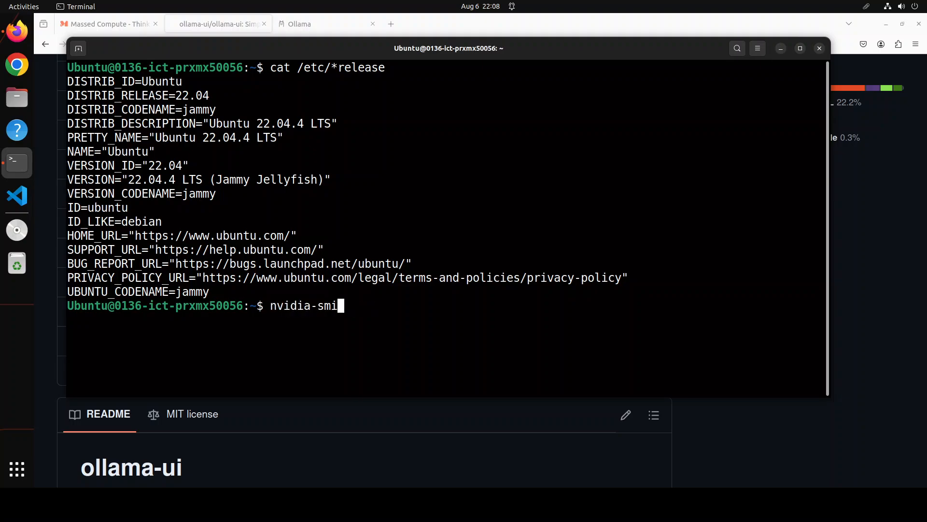
key("Return")
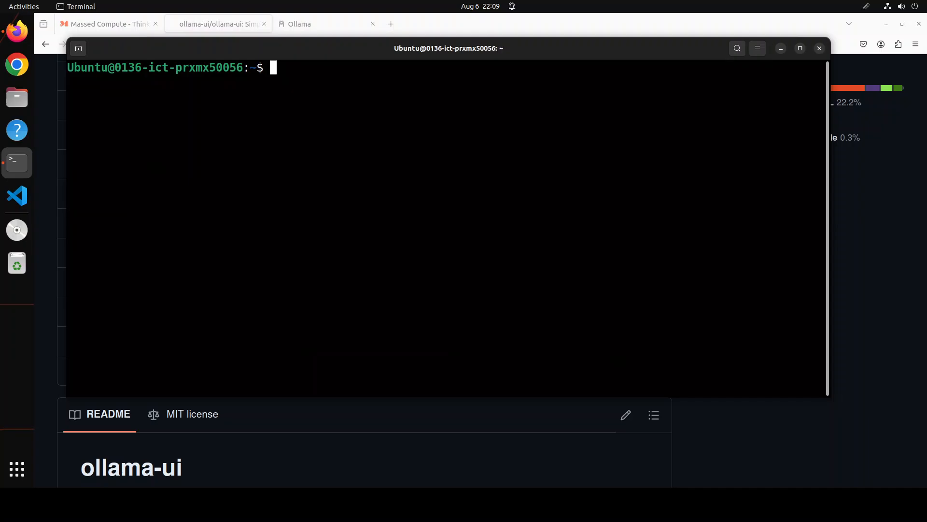
Step: List the installed Ollama models and abandon a half-typed ollama pull command
type("ollama list")
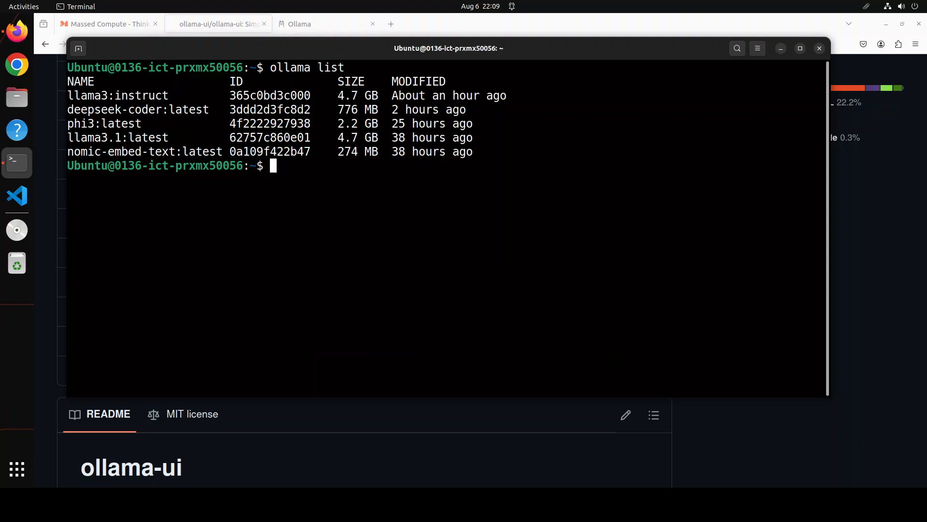
type("ol")
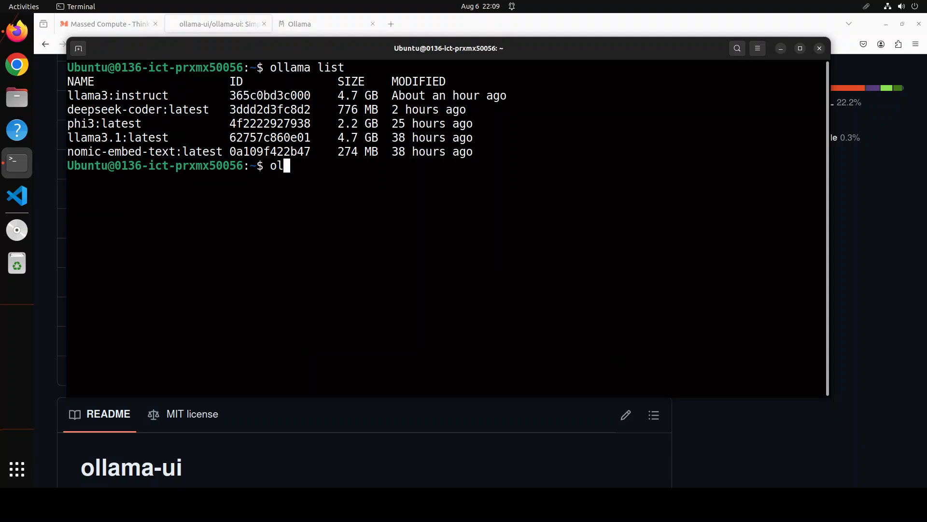
type("lama pull")
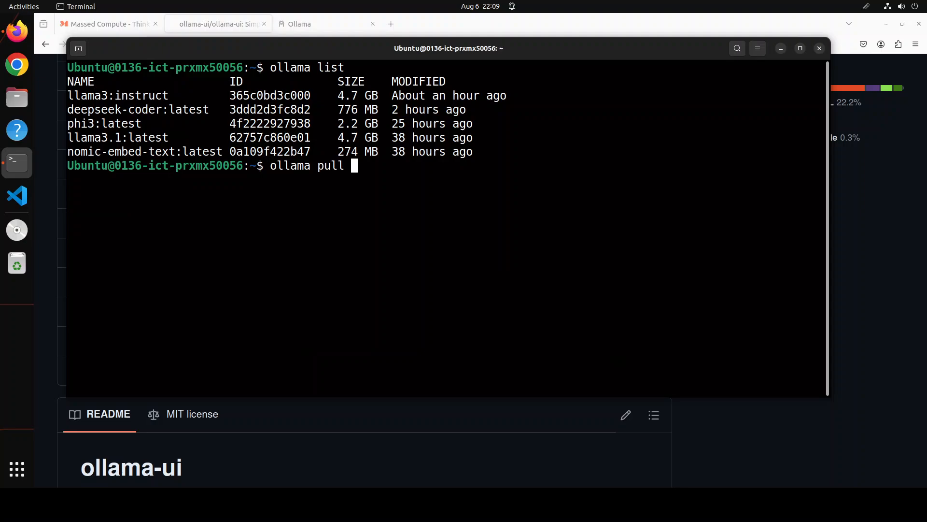
key("ctrl+c")
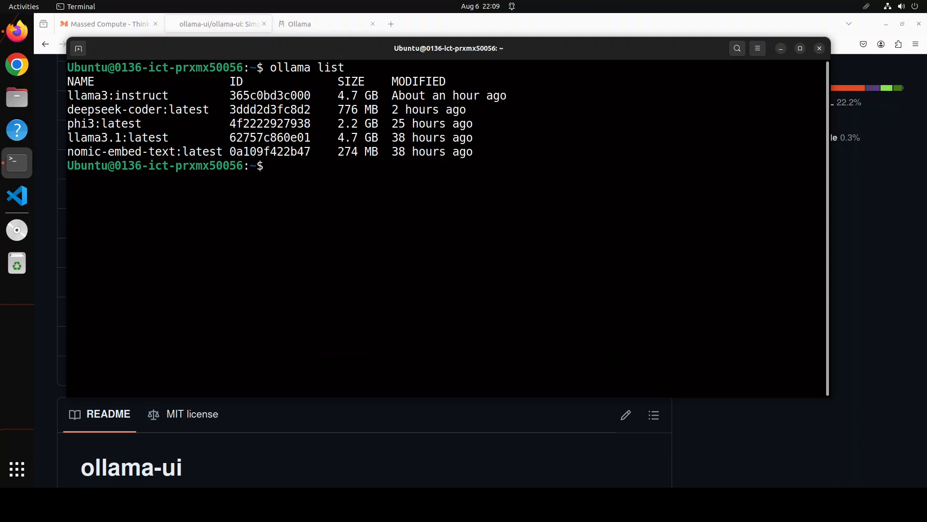
type("cle")
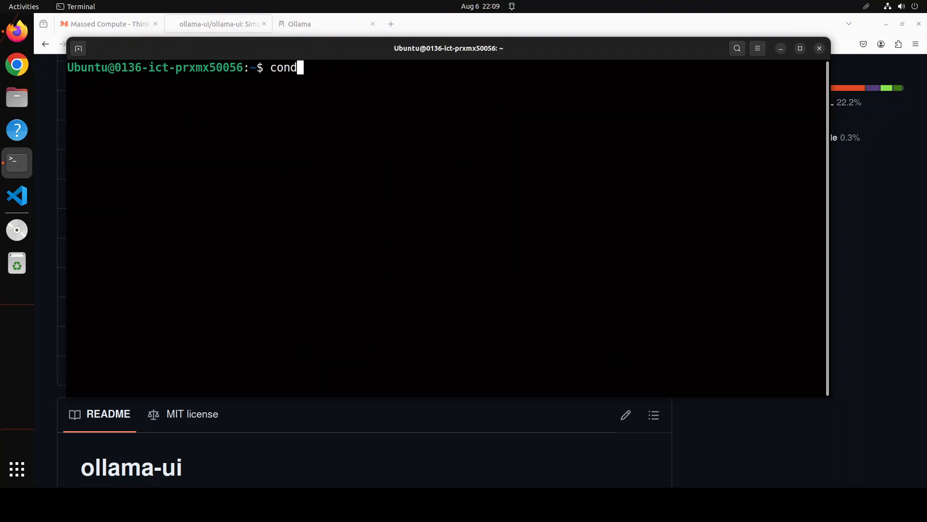
type("a")
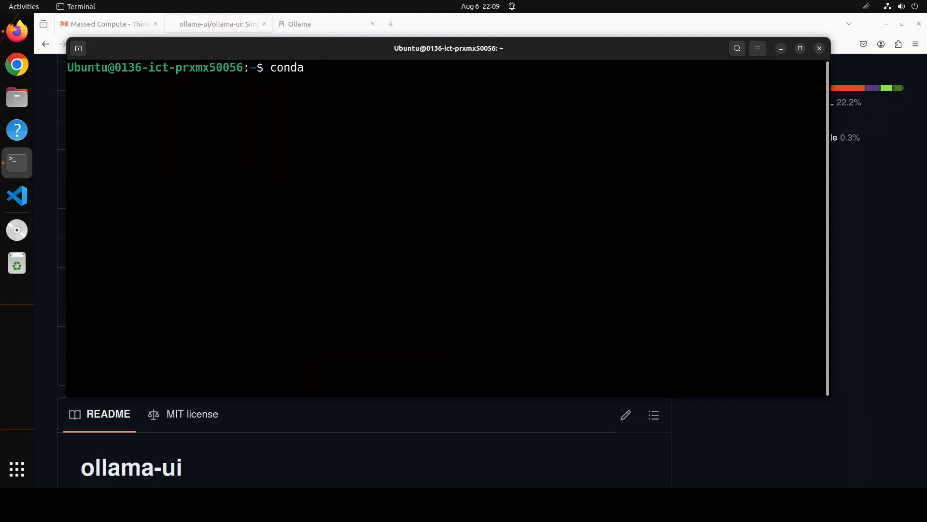
key("Return")
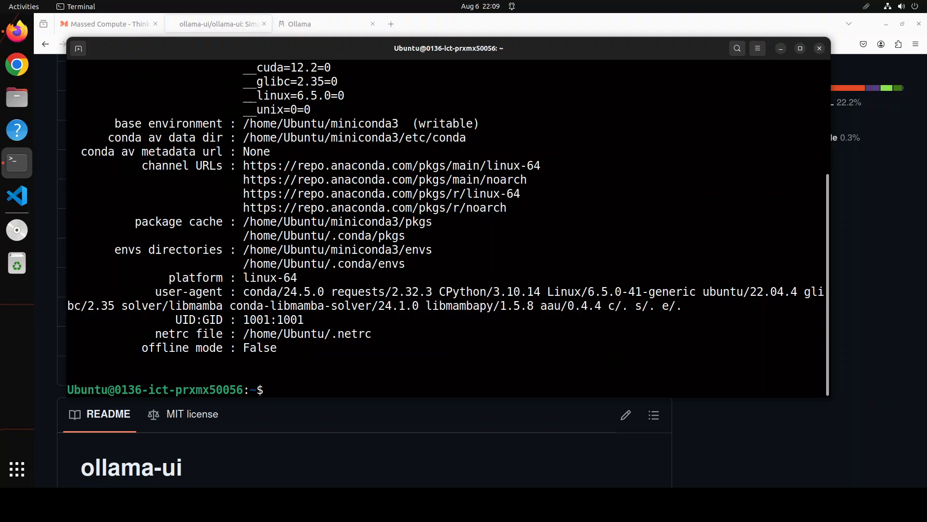
type("clea")
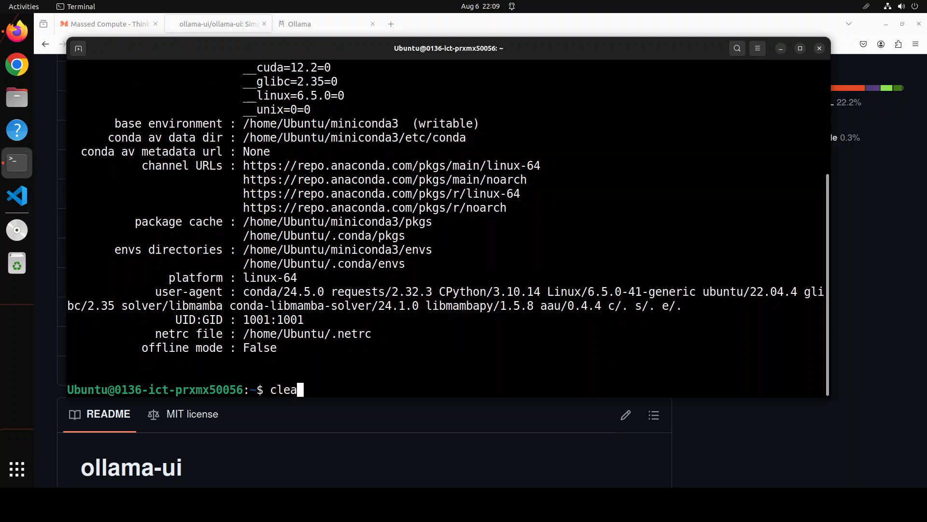
key("Return")
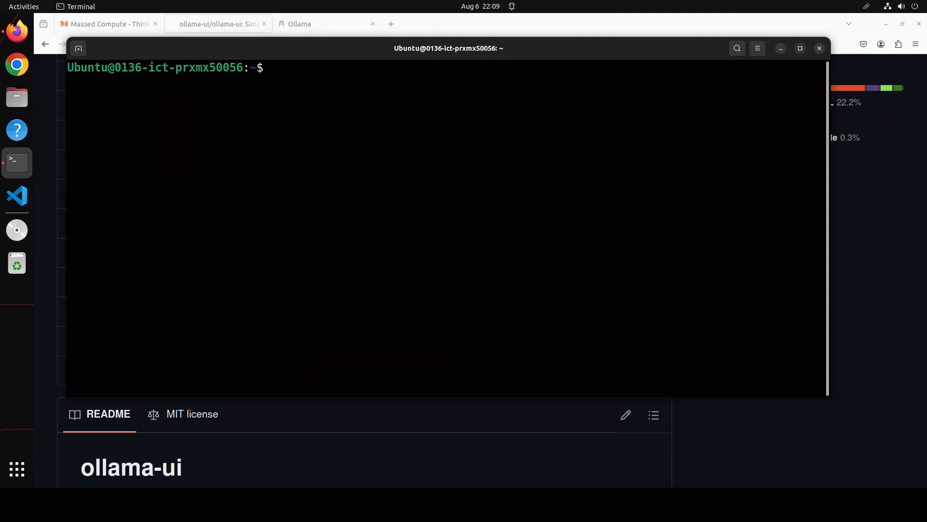
Step: Paste and run 'conda create -n simple python=3.11 -y && conda activate simple'
right_click(332, 142)
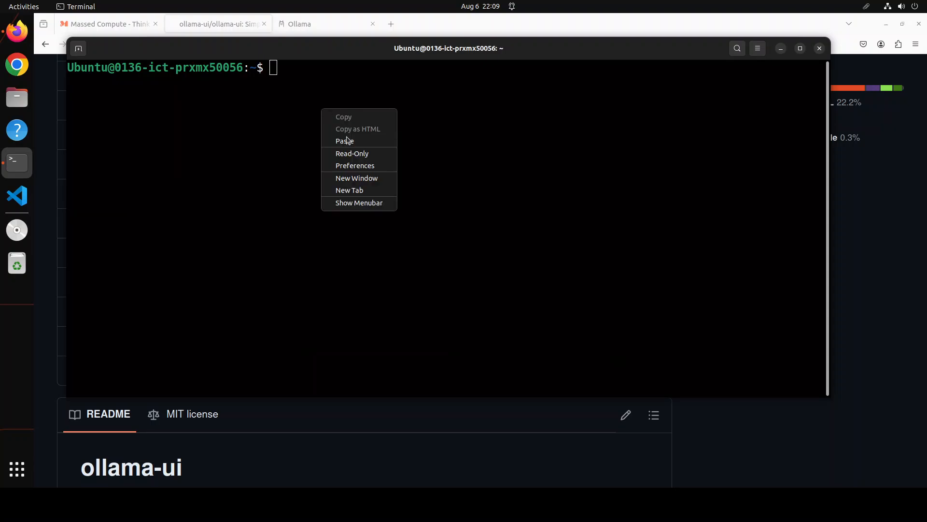
left_click(345, 141)
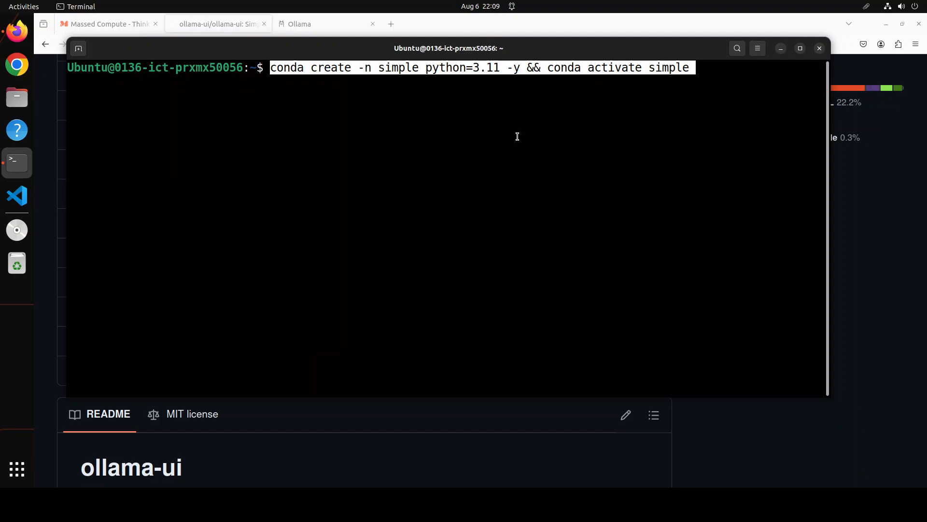
key("Return")
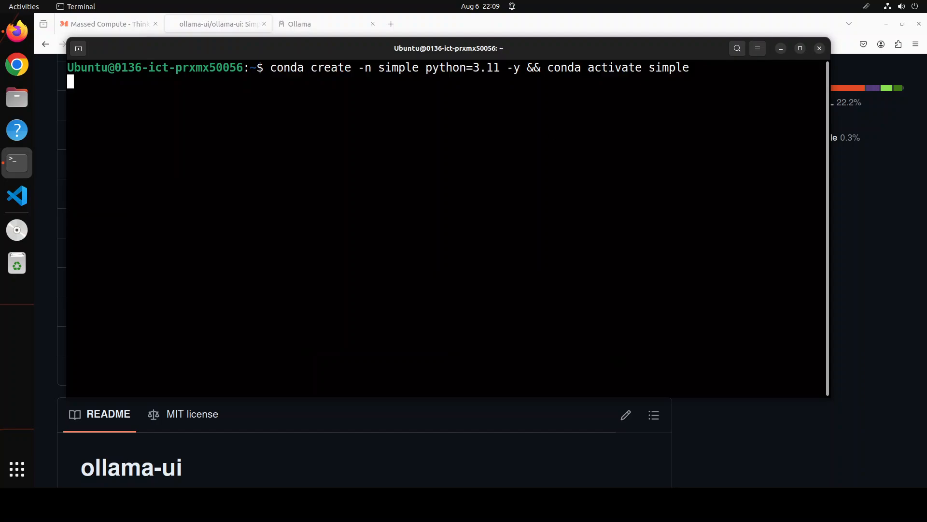
key("Return")
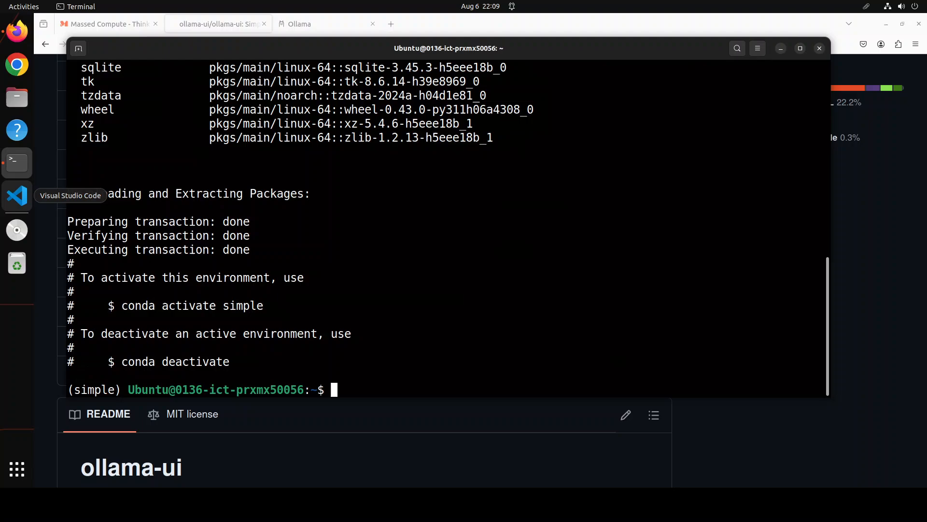
right_click(432, 183)
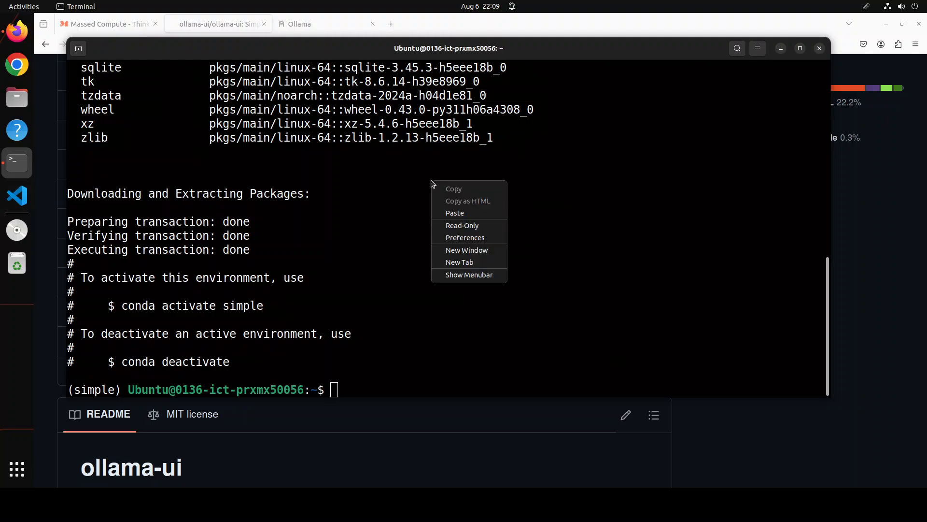
Step: Clone the ollama-ui repository, then run make to serve it on port 8000
left_click(455, 213)
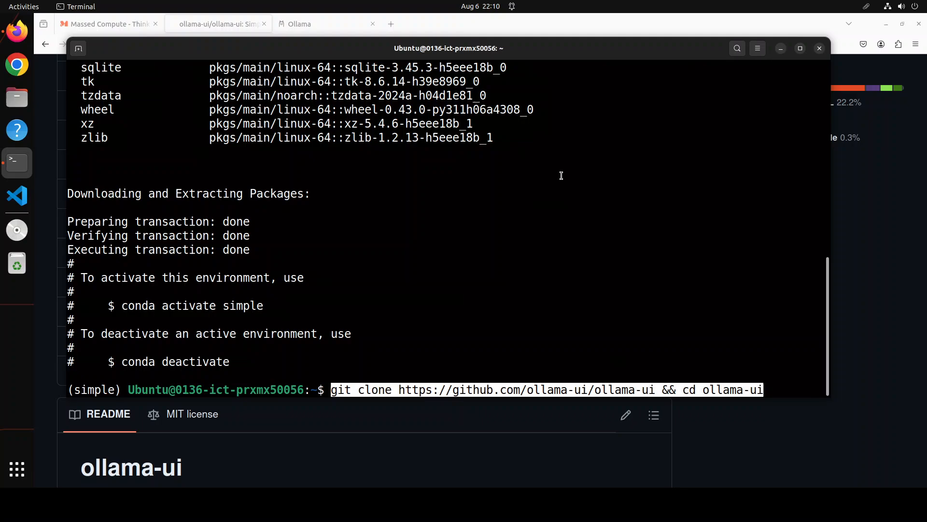
key("Return")
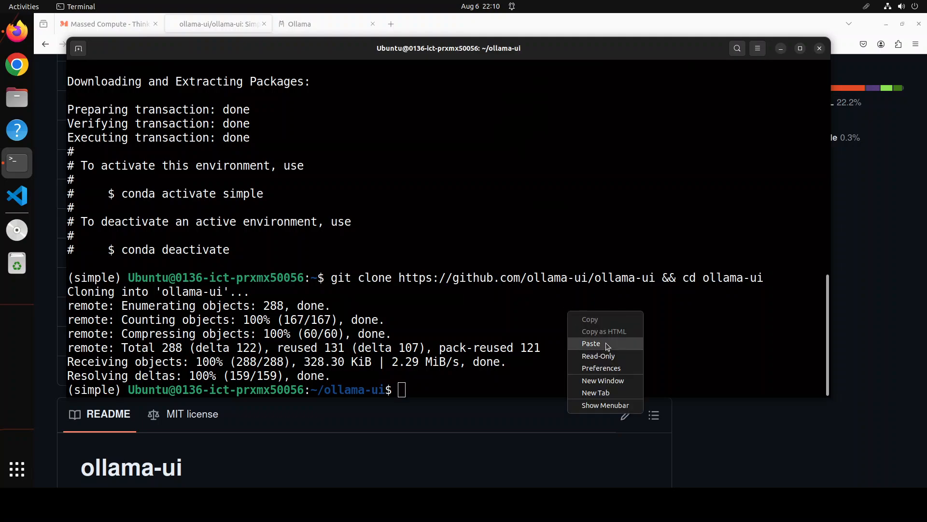
left_click(591, 343)
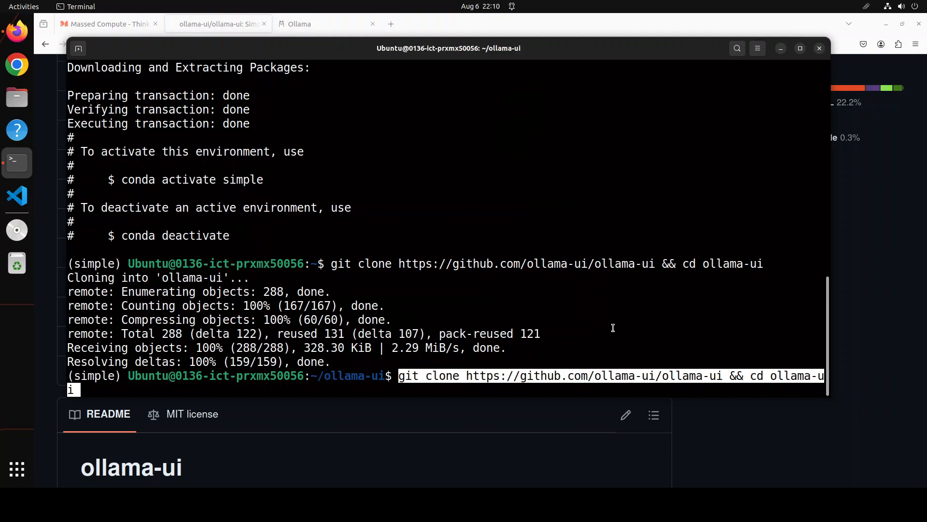
type("make")
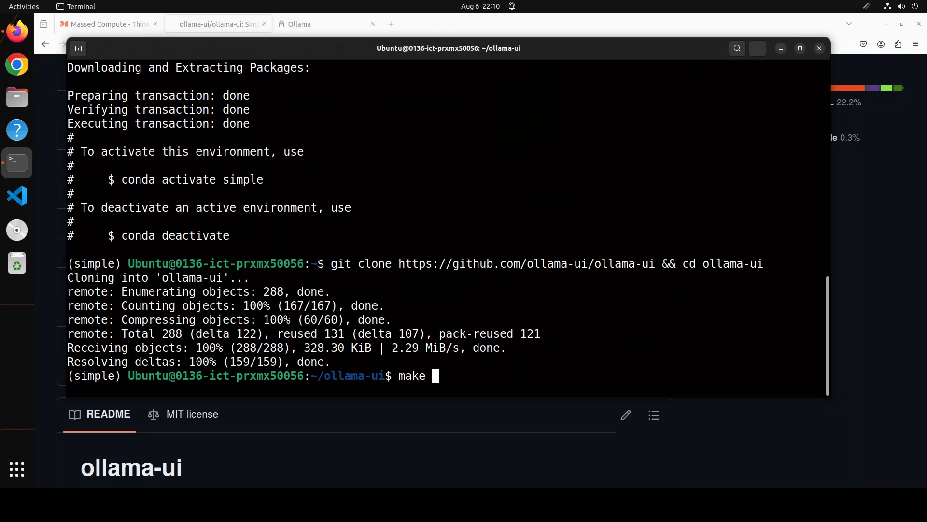
mouse_move(17, 392)
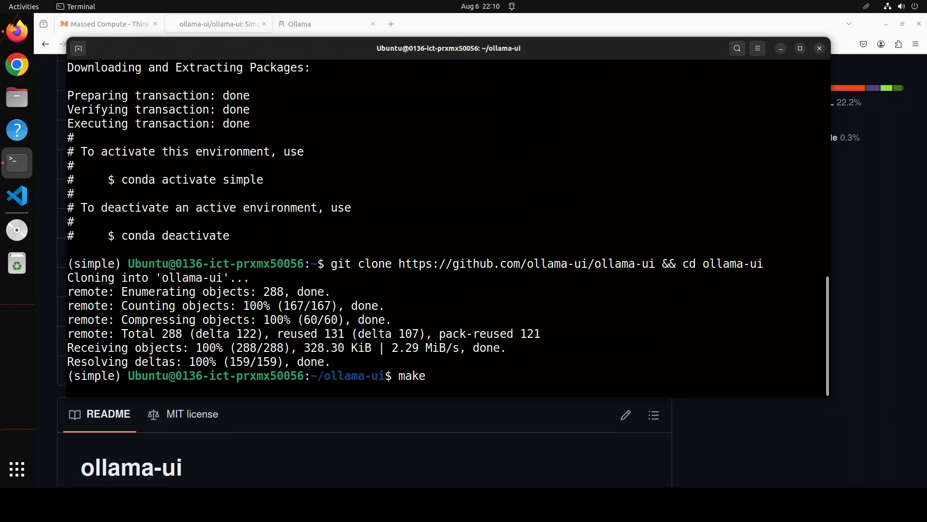
key("Return")
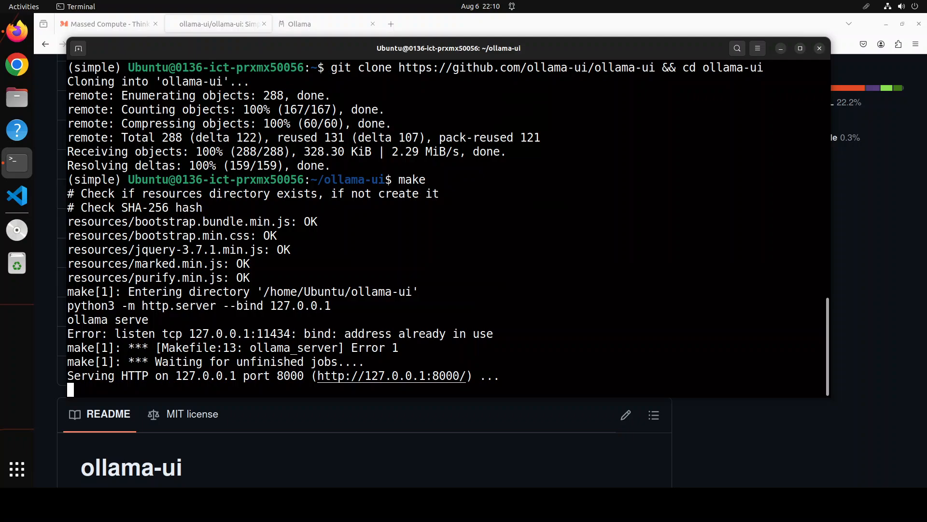
mouse_move(278, 387)
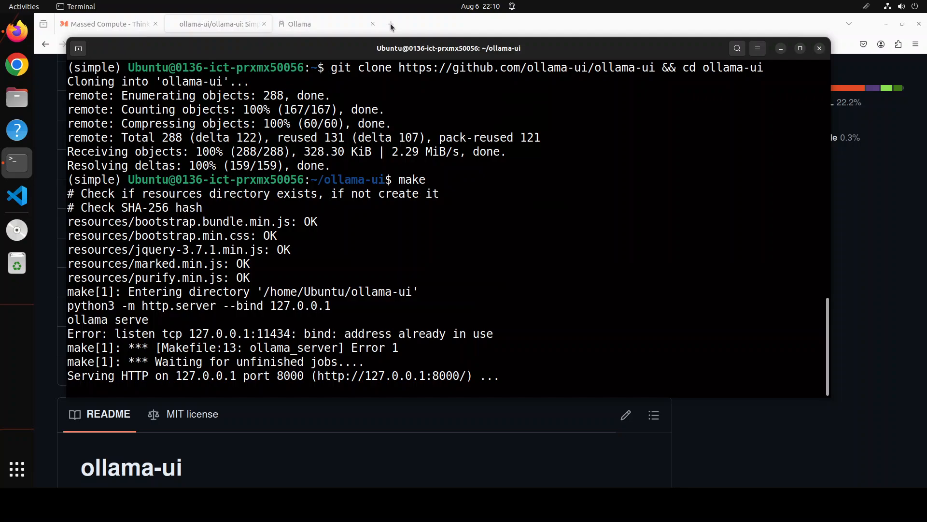
left_click(390, 23)
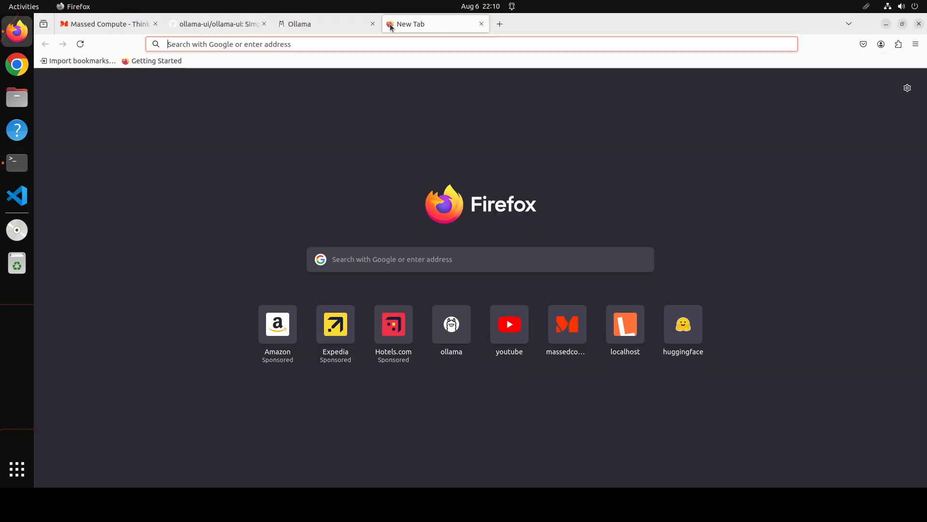
type("http://localhost:8000")
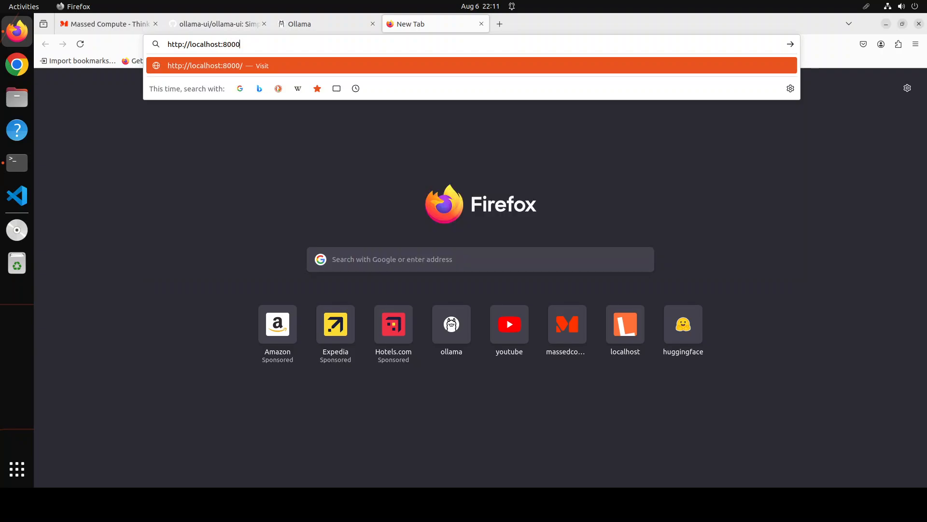
key("Return")
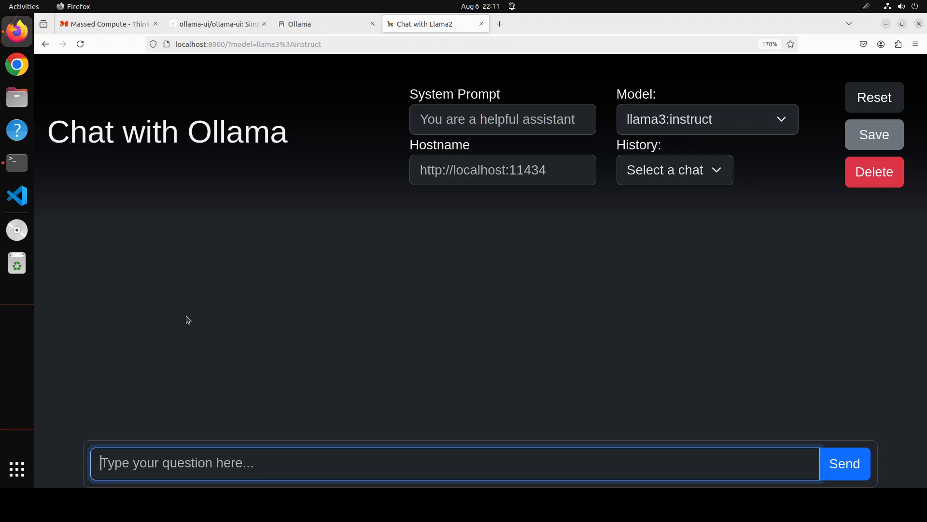
mouse_move(448, 248)
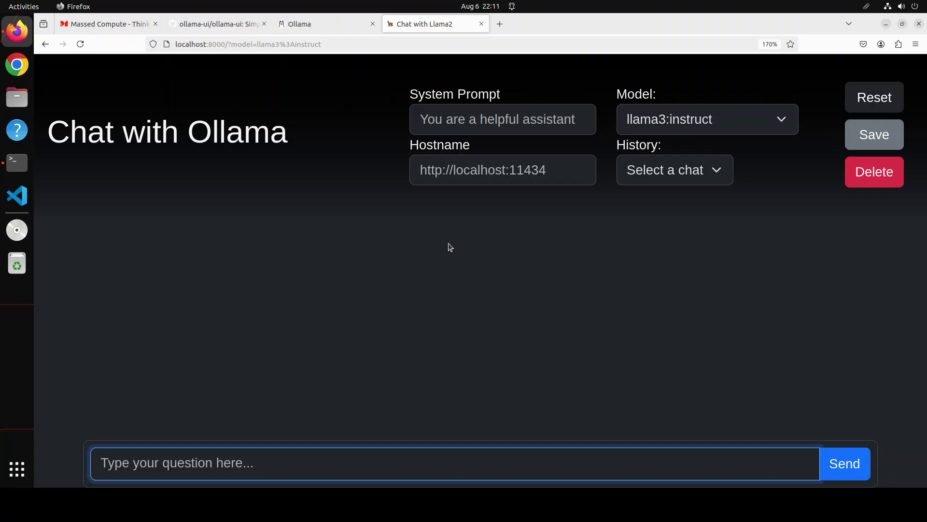
Step: Check the Hostname field and open the Model dropdown of installed models
left_click(502, 169)
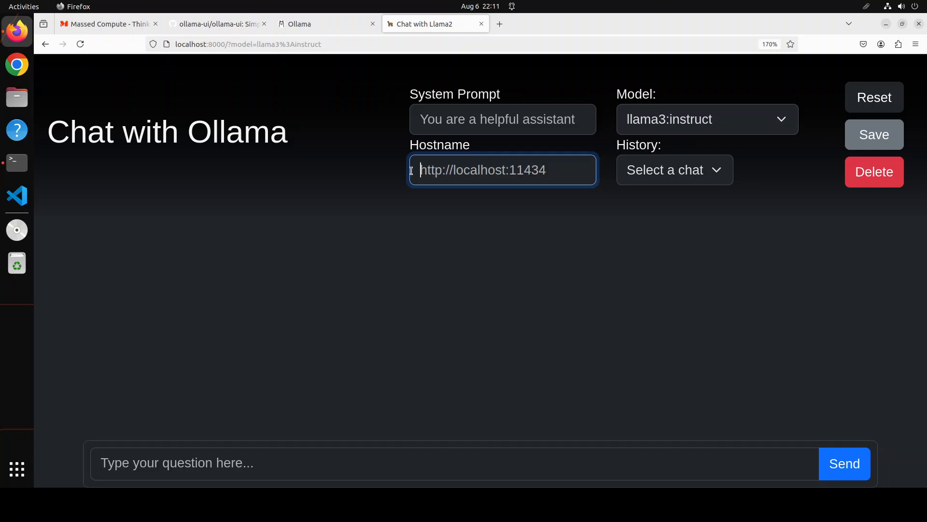
mouse_move(565, 178)
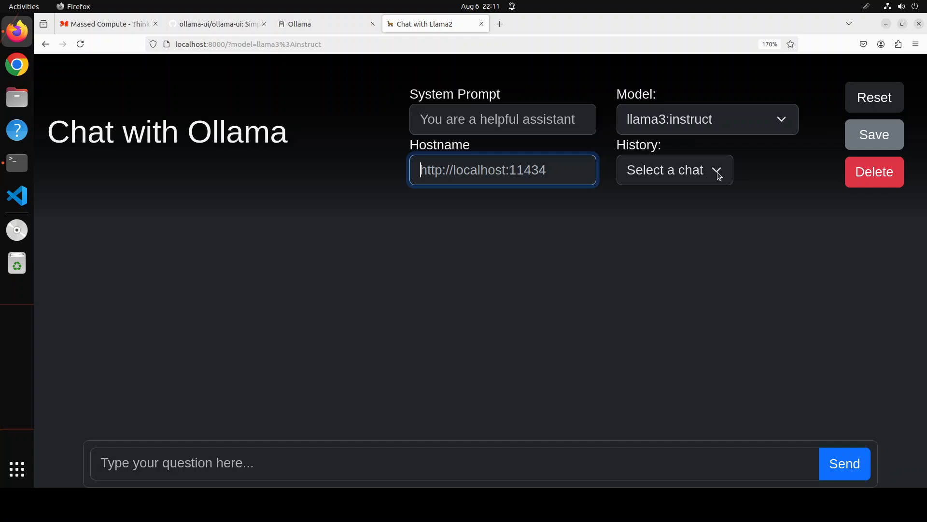
left_click(674, 170)
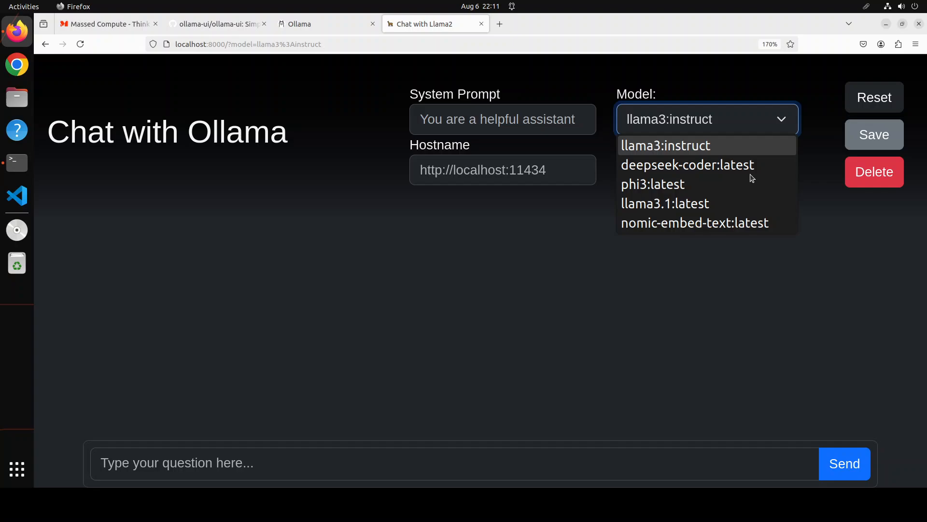
mouse_move(735, 143)
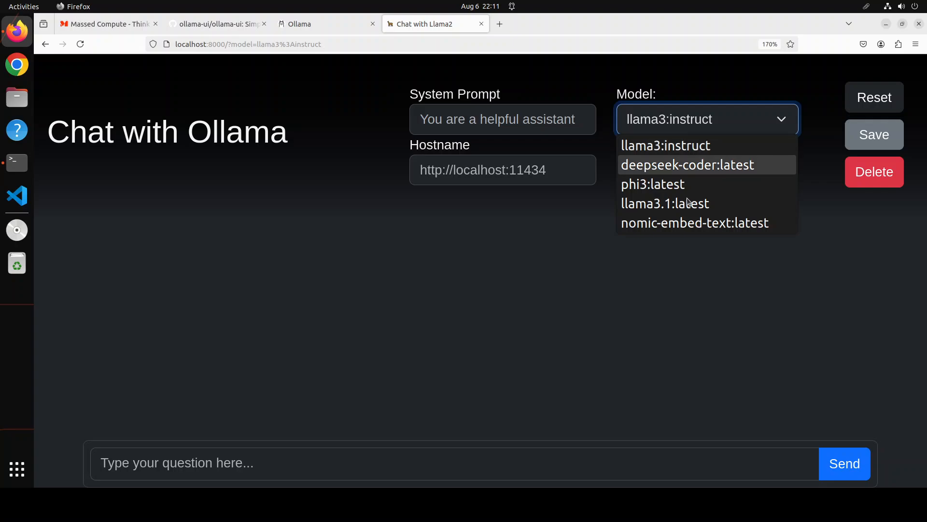
Step: Select llama3.1:latest and send the question 'What is Happiness'
left_click(665, 203)
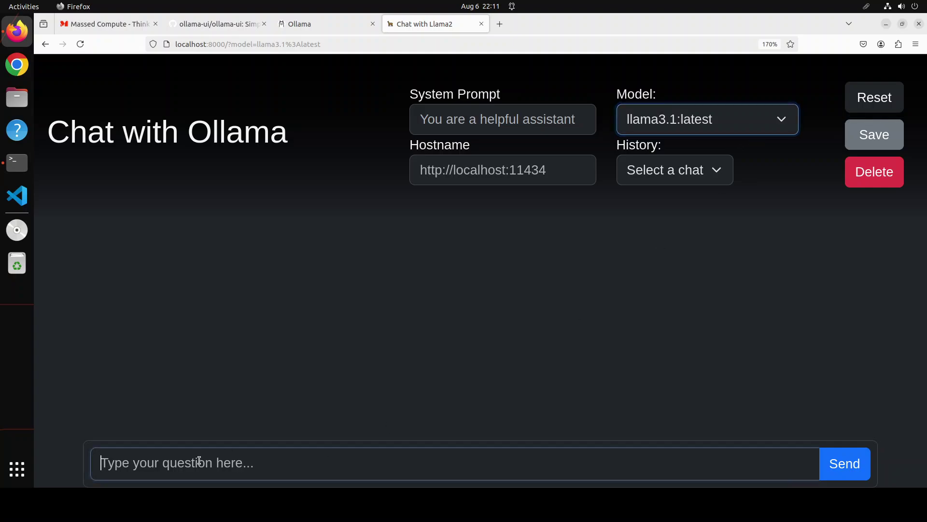
type("What")
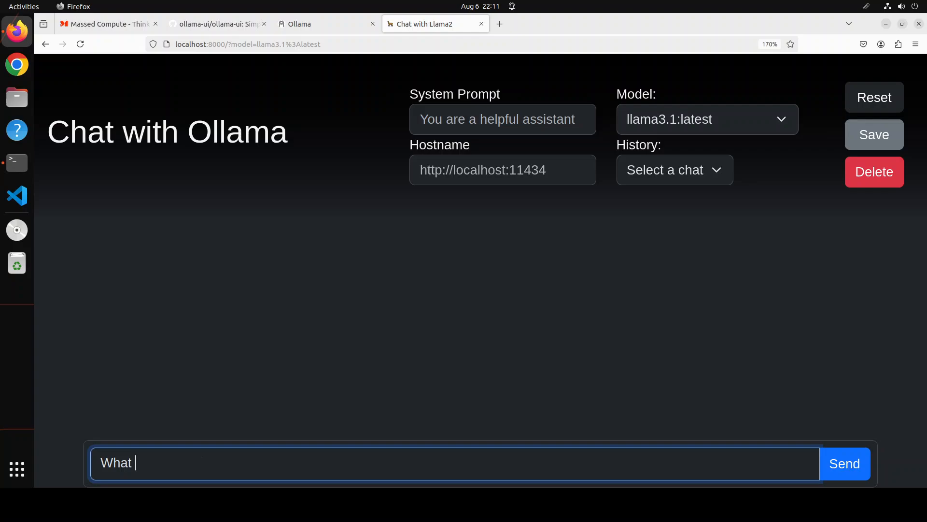
type("is Happi")
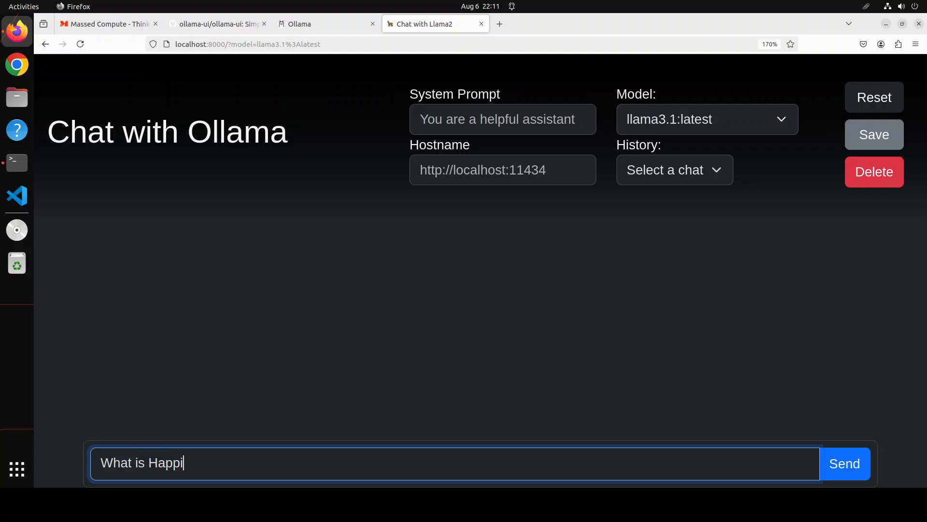
type("ness")
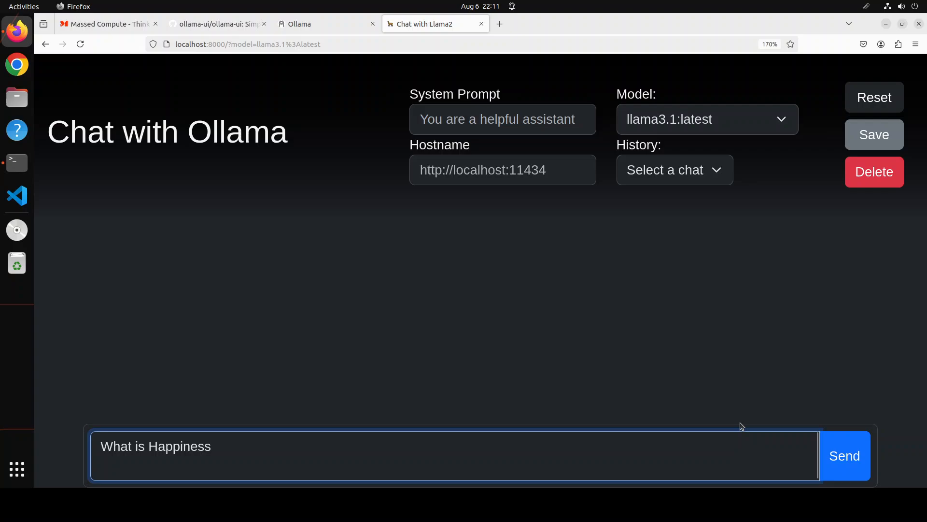
left_click(844, 455)
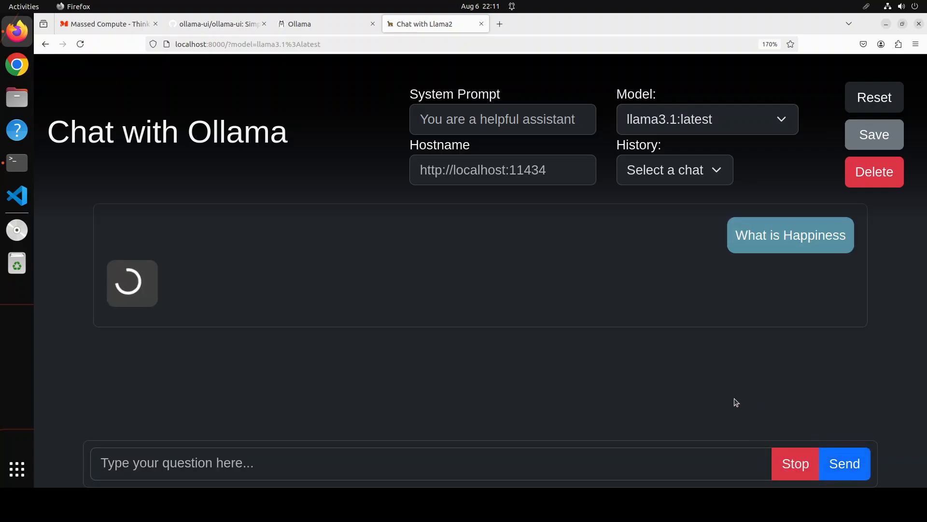
mouse_move(290, 345)
type("Y")
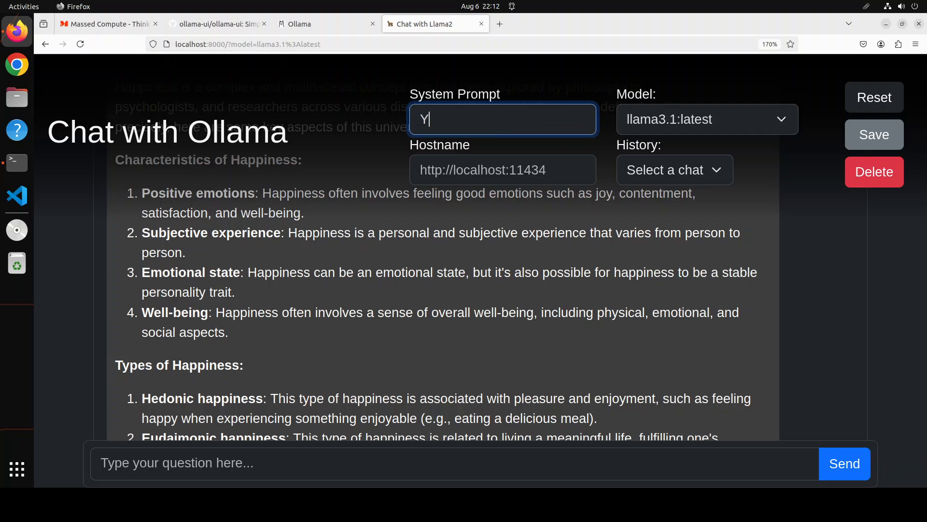
Step: Add a system prompt telling the model it is Socrates and should always reply philosophically
type("ou a")
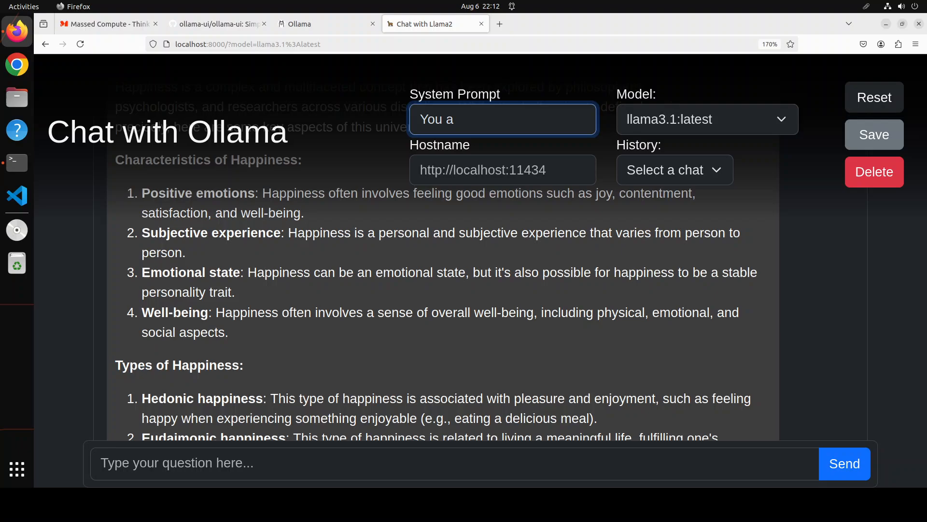
type("re")
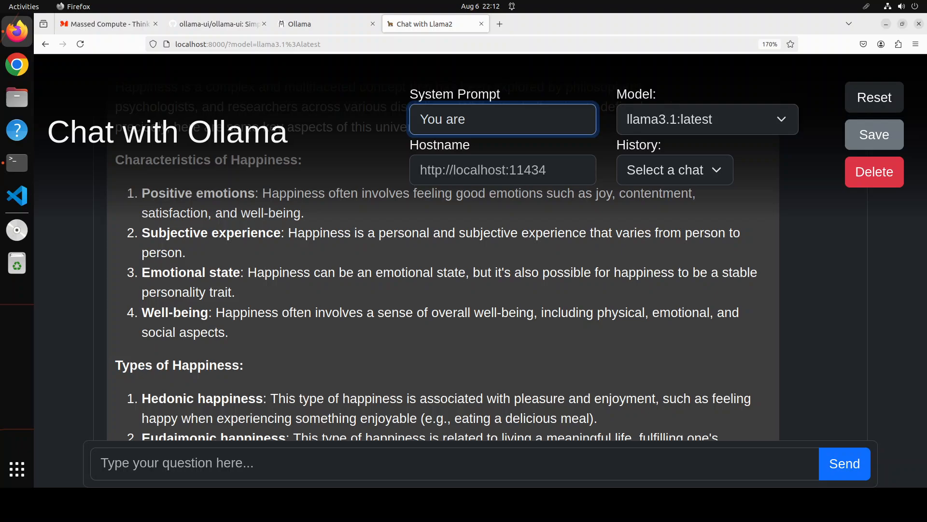
type("S")
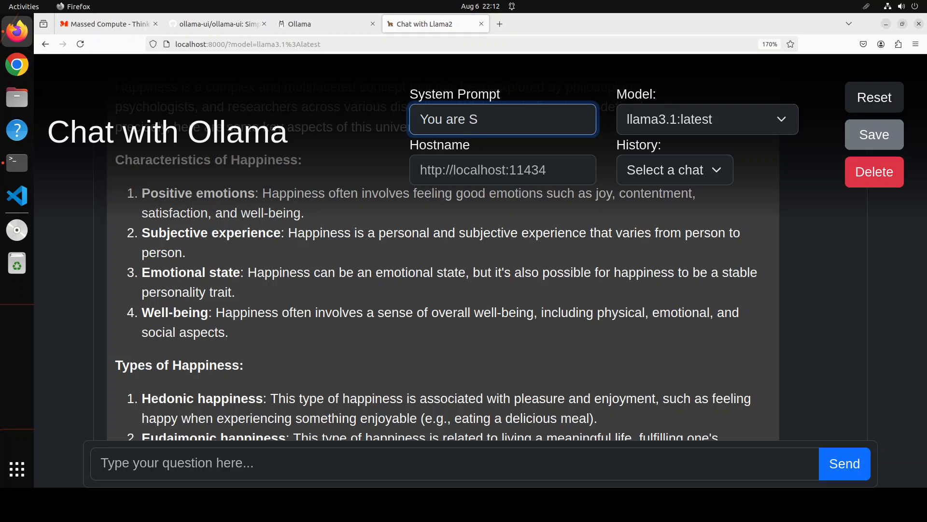
type("ocrates and")
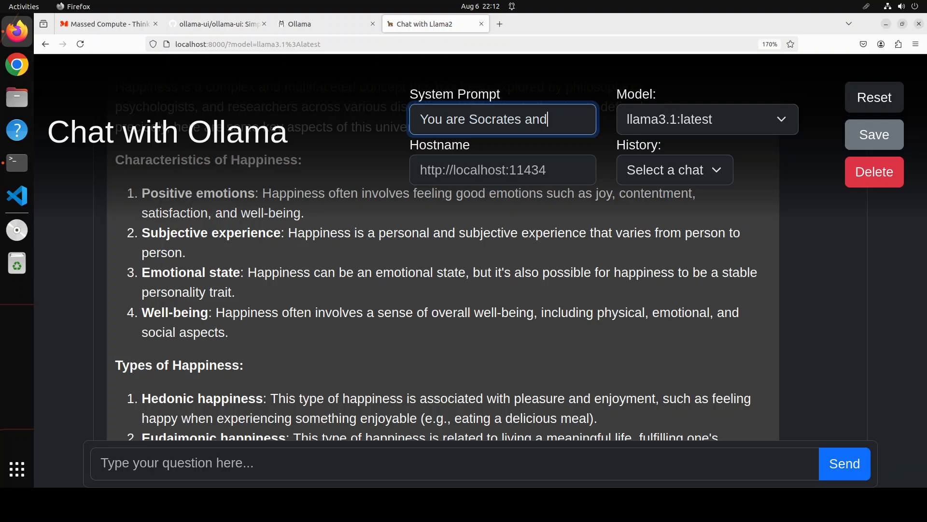
type("always reply")
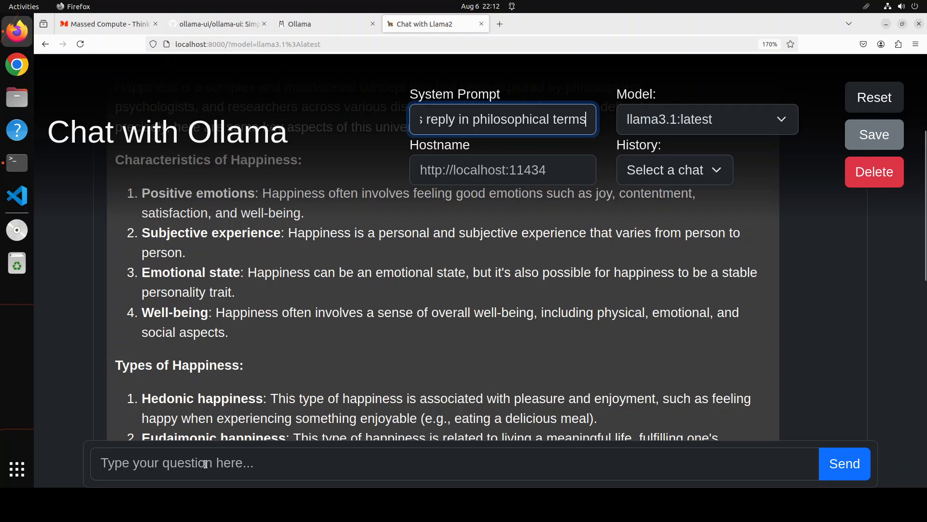
Step: Ask 'what is AI' and scroll through the philosophical reply
type("what i")
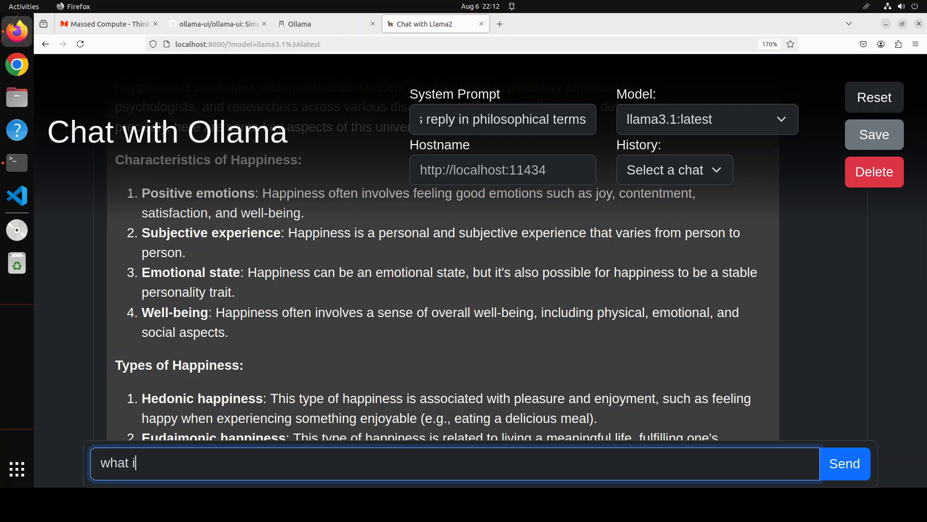
type("s AI")
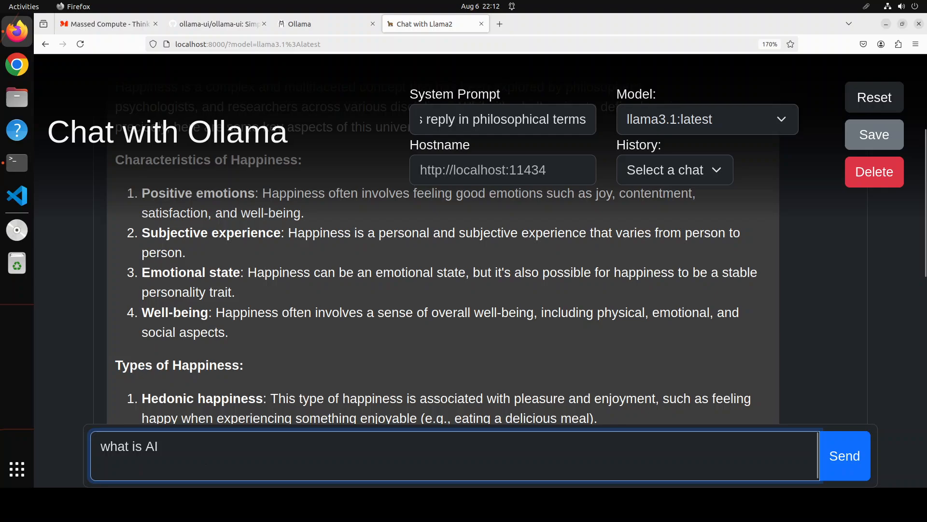
left_click(844, 456)
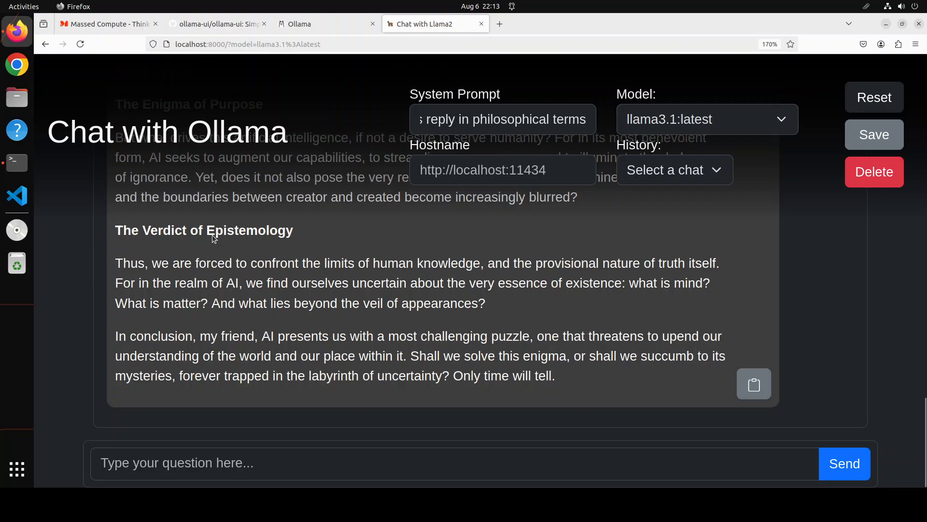
mouse_move(435, 287)
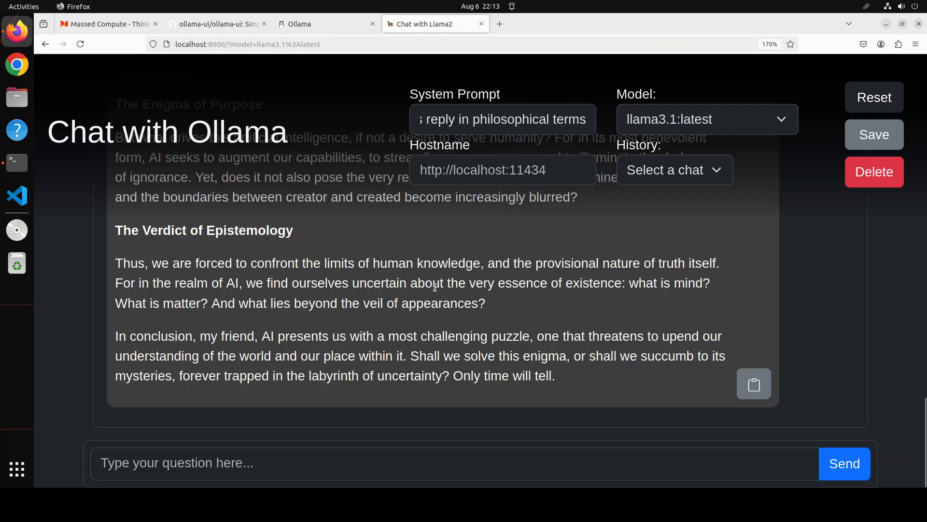
scroll("up", 3)
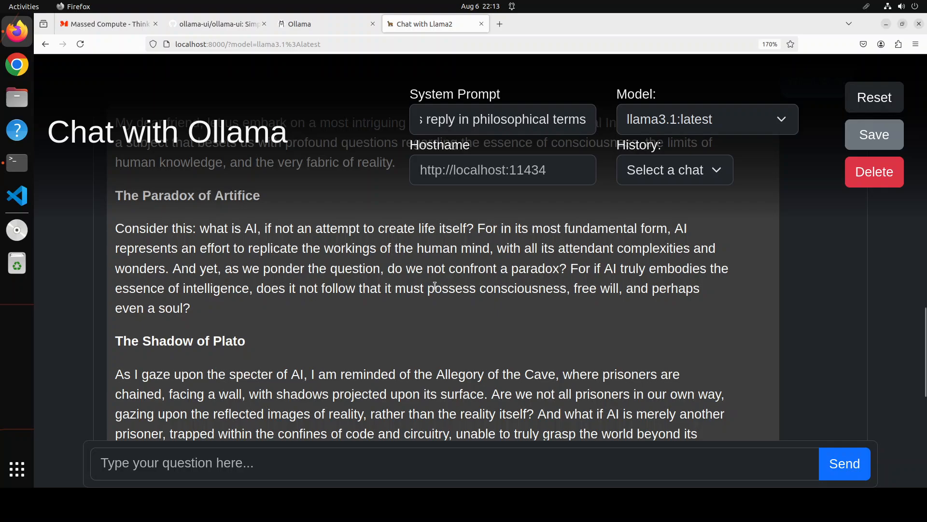
scroll("up", 3)
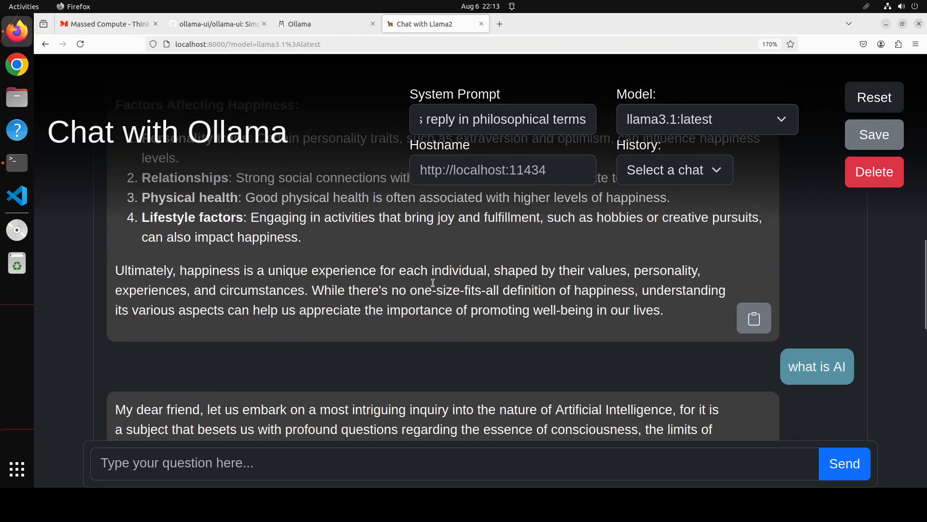
scroll("down", 3)
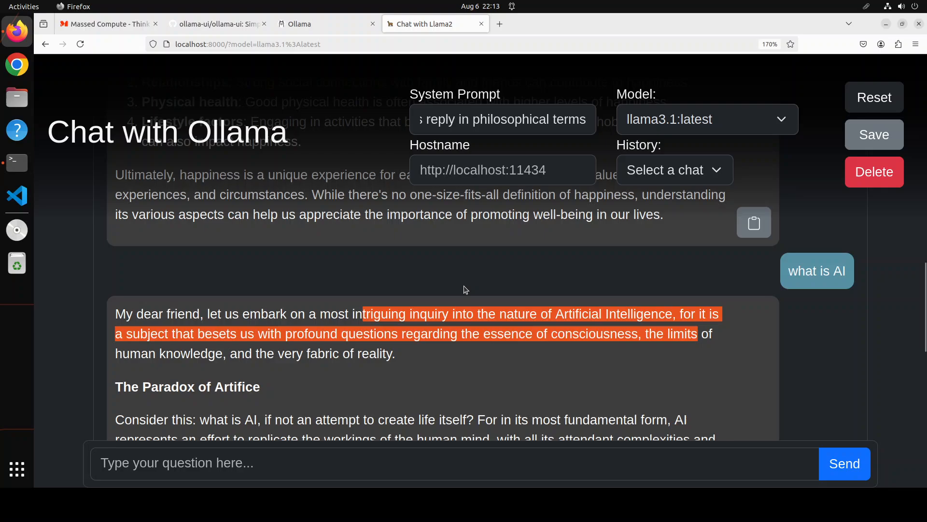
mouse_move(788, 121)
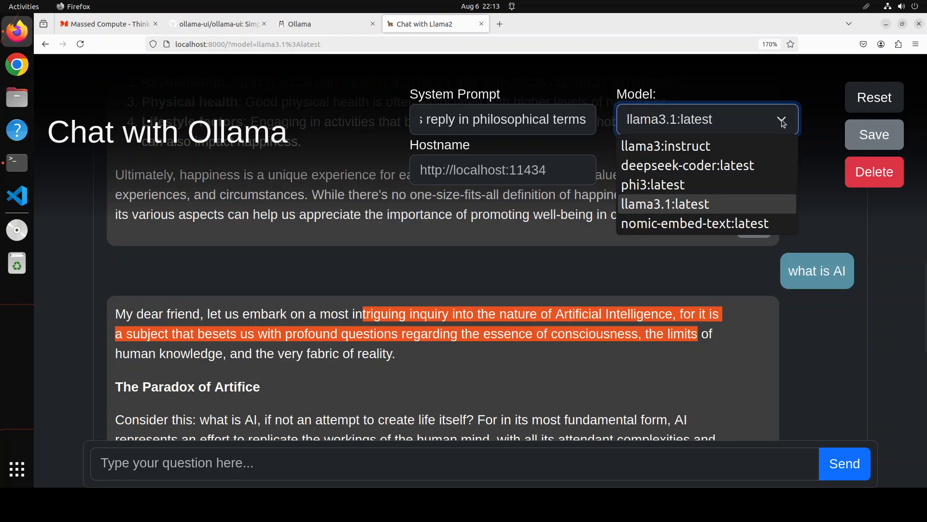
Step: Select deepseek-coder:latest, request a Python program to reverse a list, and scroll the answer
left_click(687, 166)
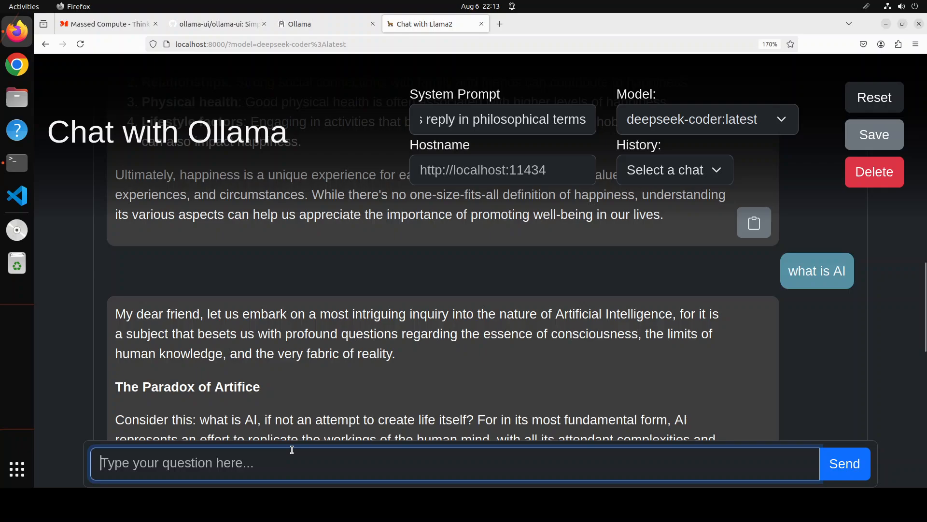
type("WRITE ME")
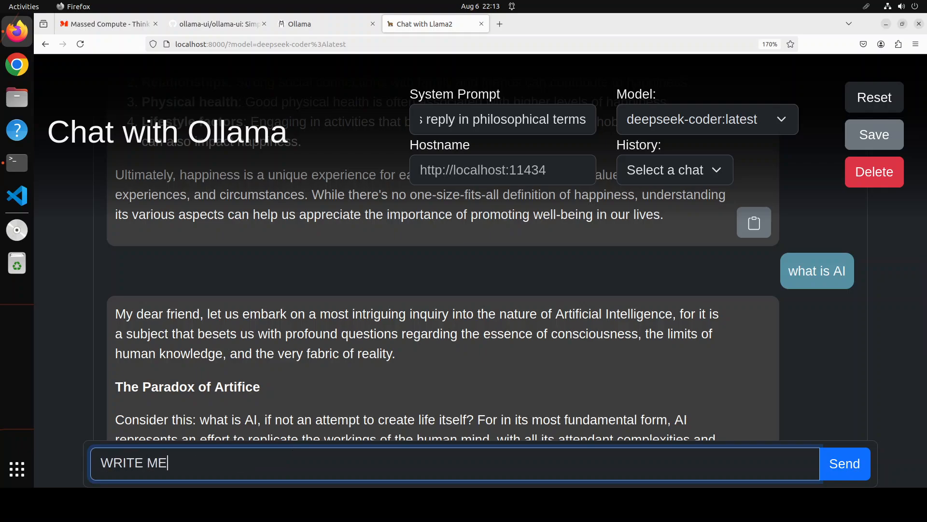
type("Write me a python program")
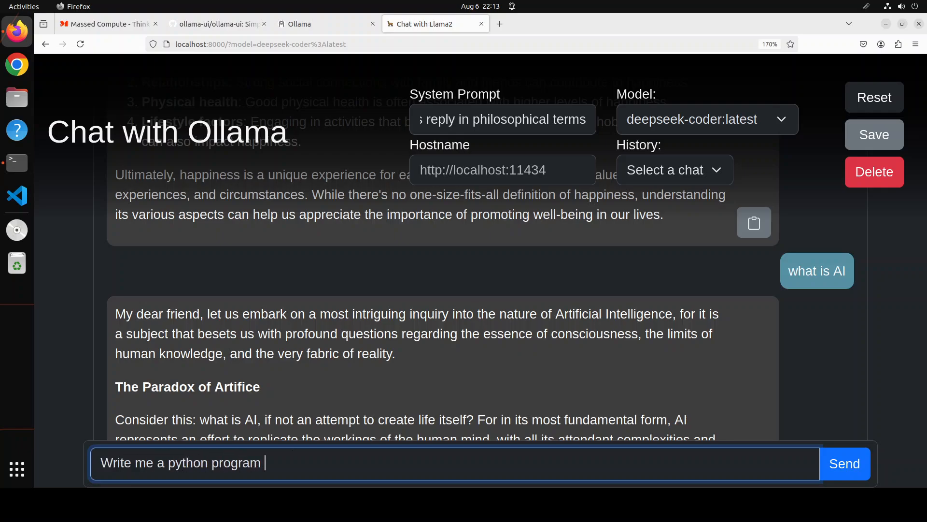
type("to reverse a list")
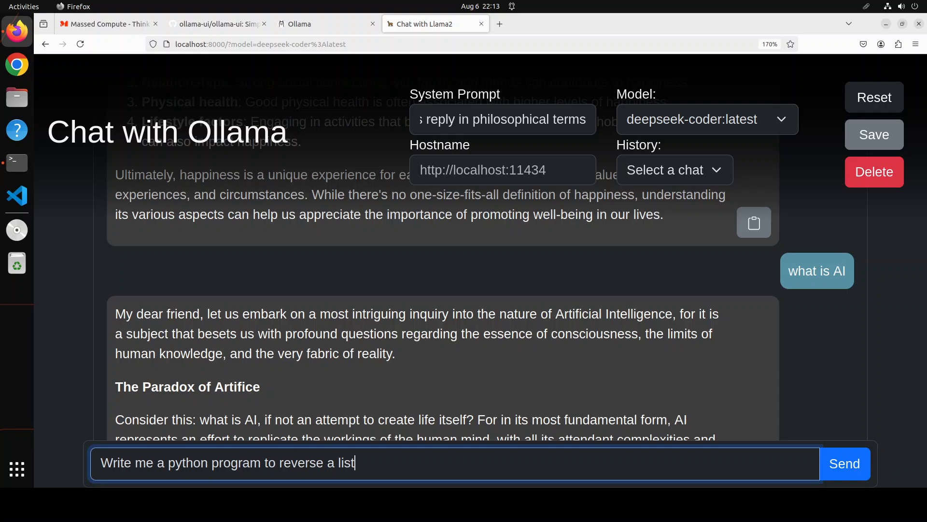
left_click(844, 463)
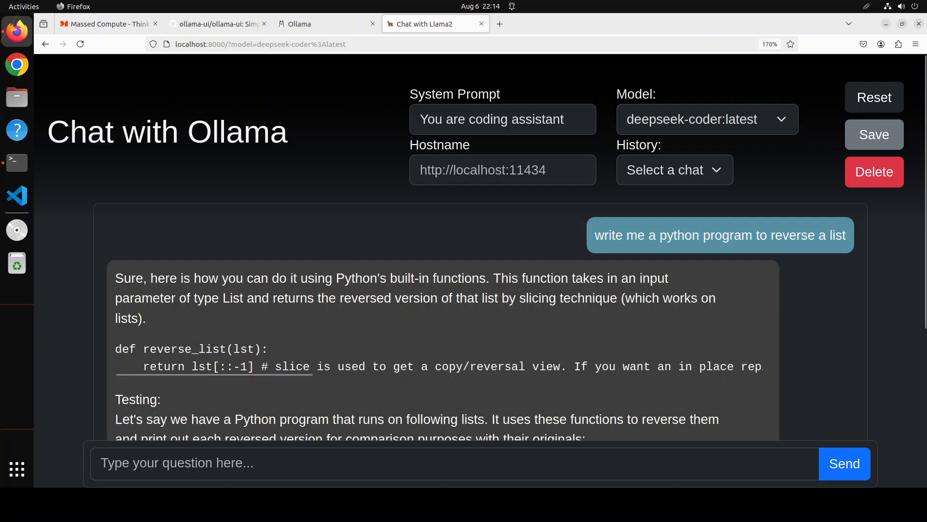
scroll("down", 3)
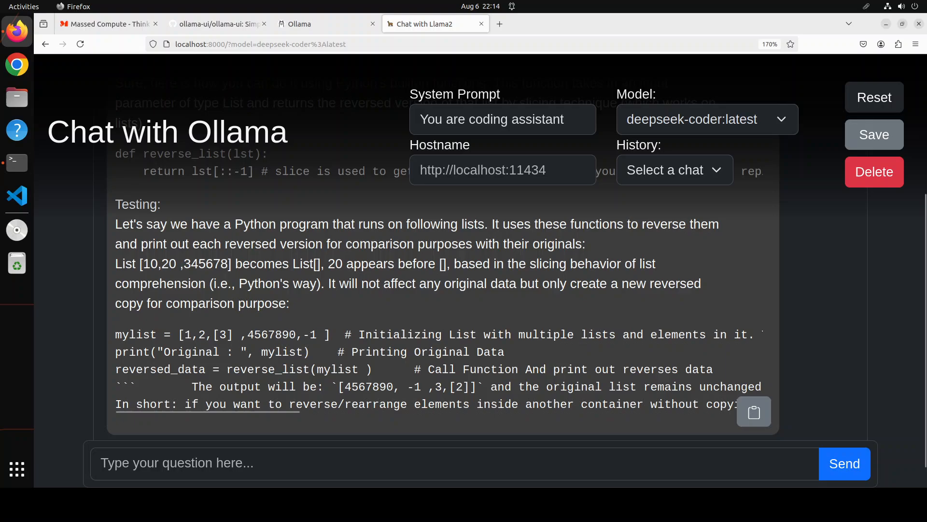
scroll("down", 3)
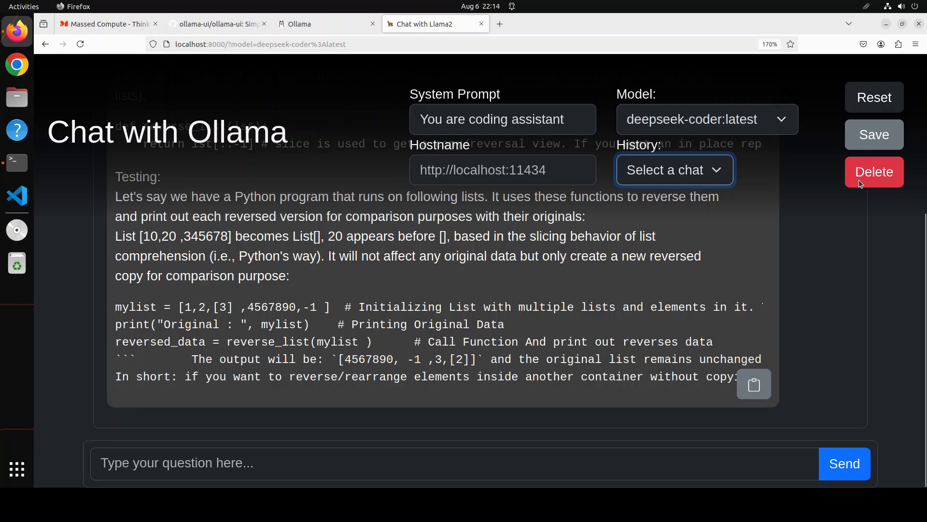
mouse_move(874, 142)
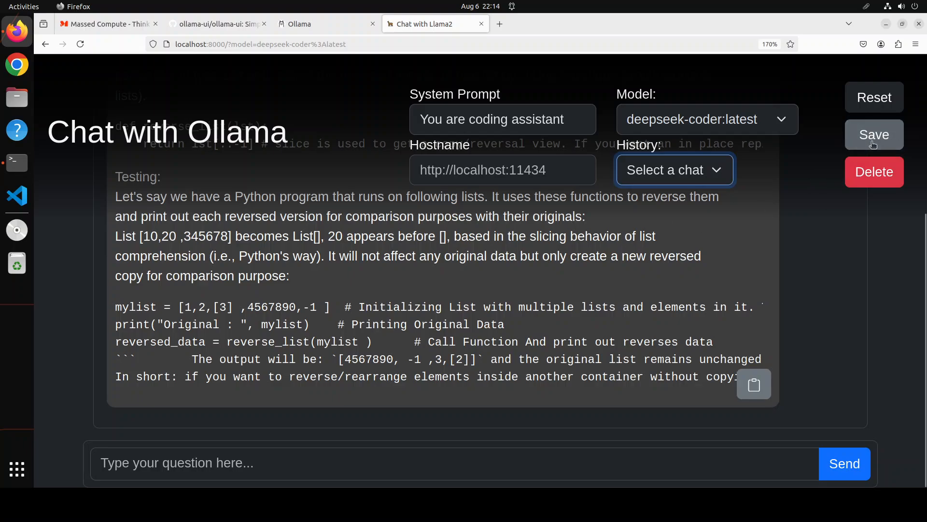
Step: Save the chat as 'code', reset it, and reload 'code' from History
left_click(874, 134)
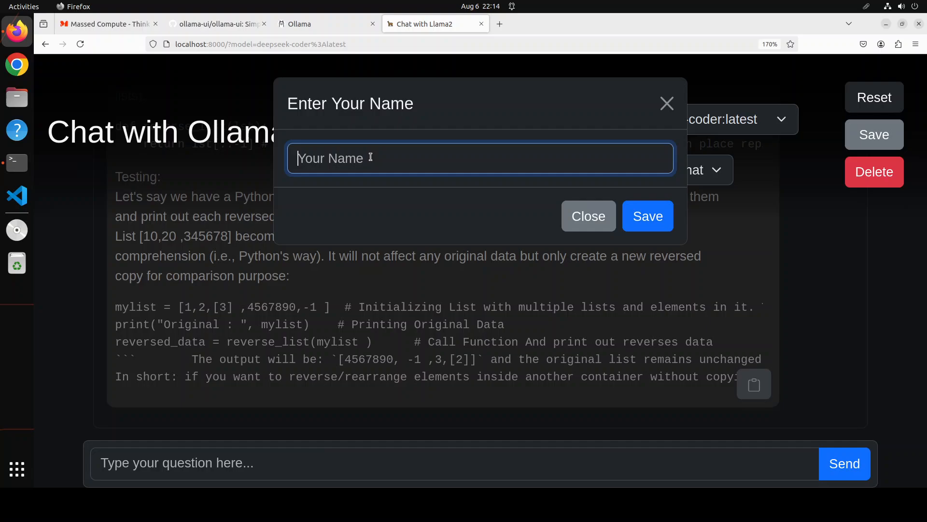
type("code")
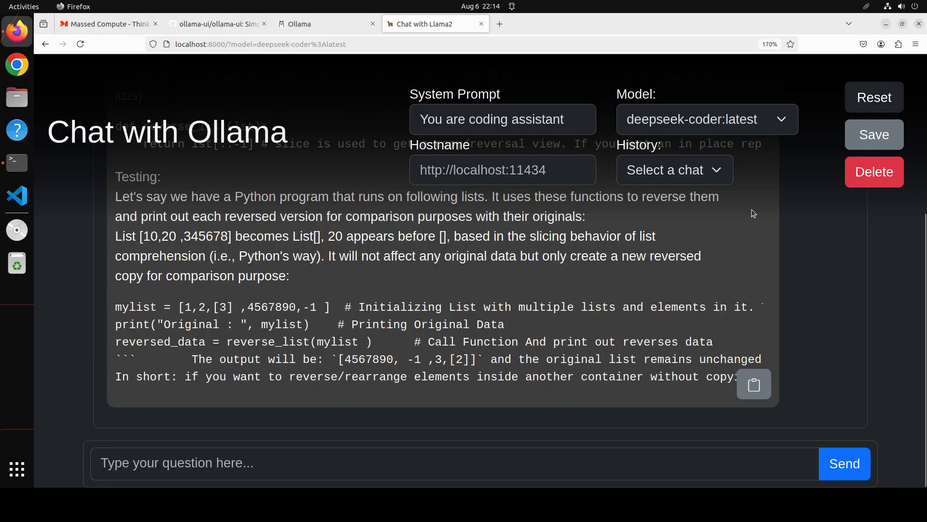
left_click(874, 97)
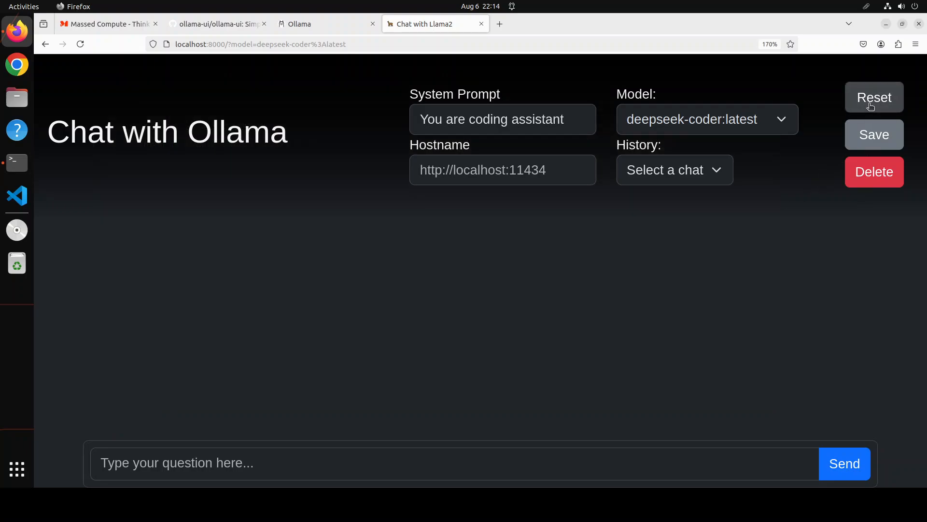
left_click(674, 170)
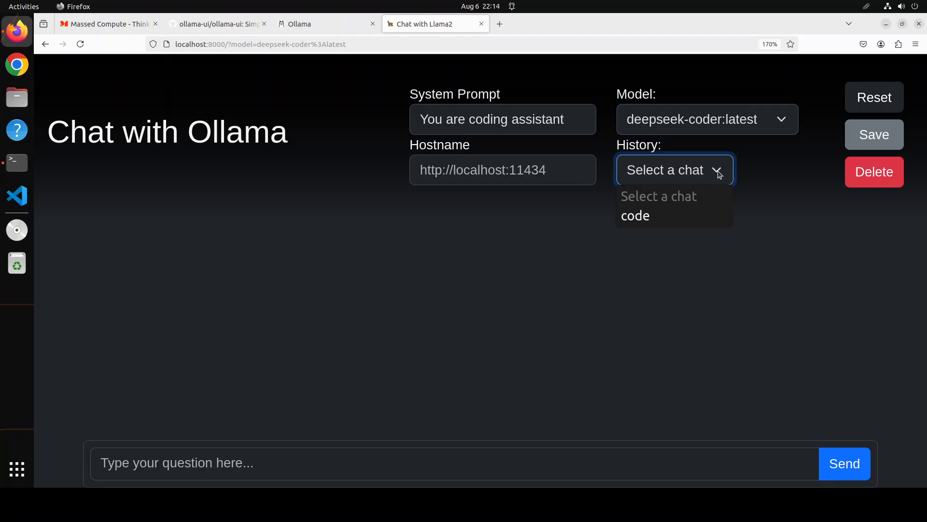
left_click(635, 215)
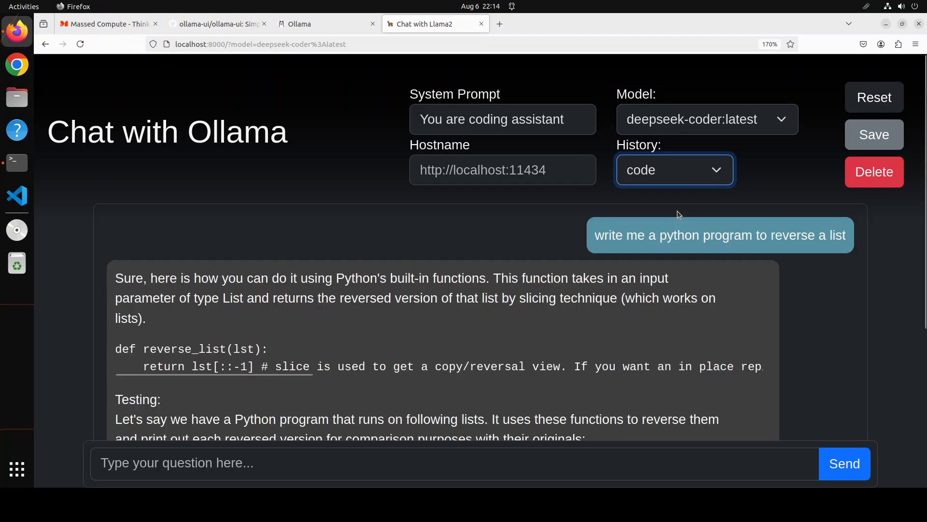
mouse_move(487, 386)
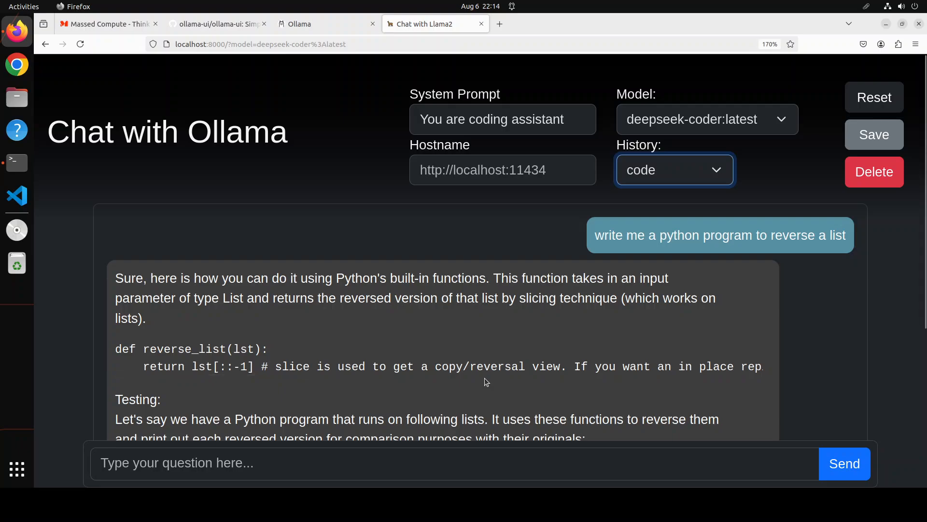
mouse_move(486, 365)
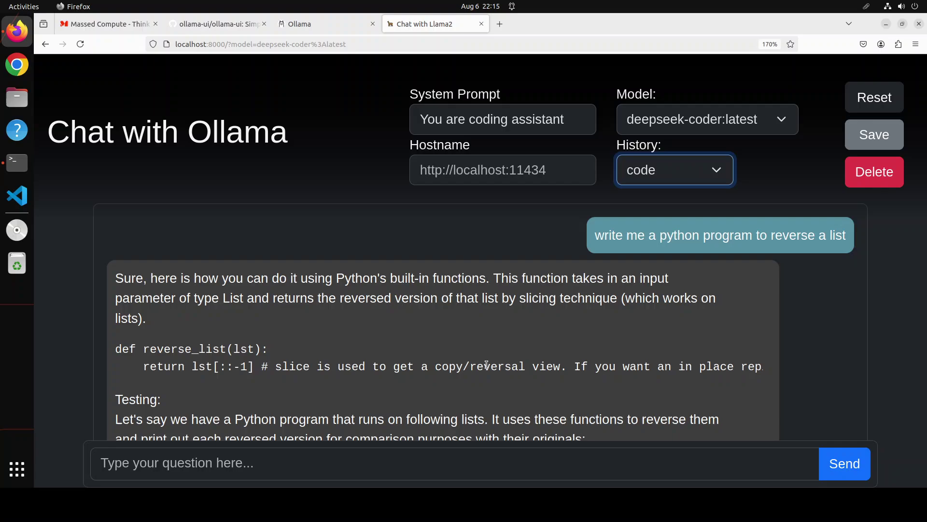
mouse_move(553, 354)
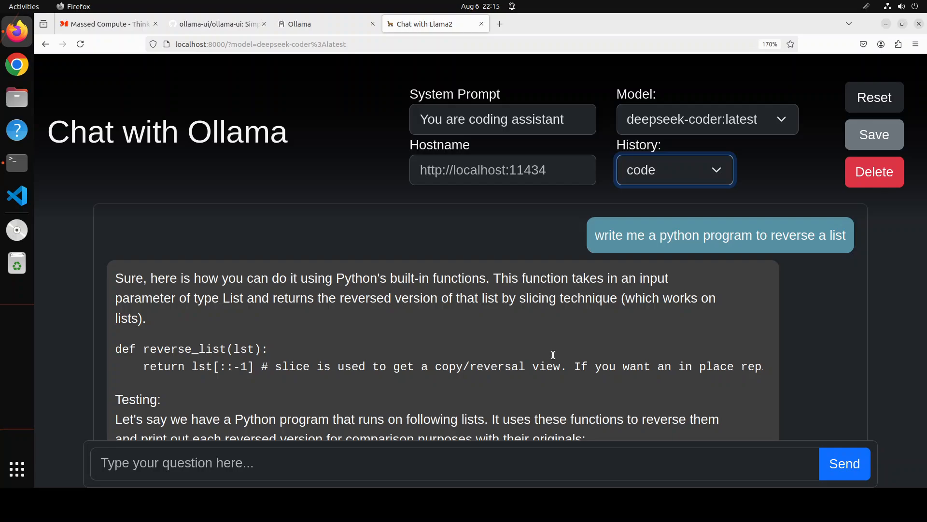
scroll("down", 3)
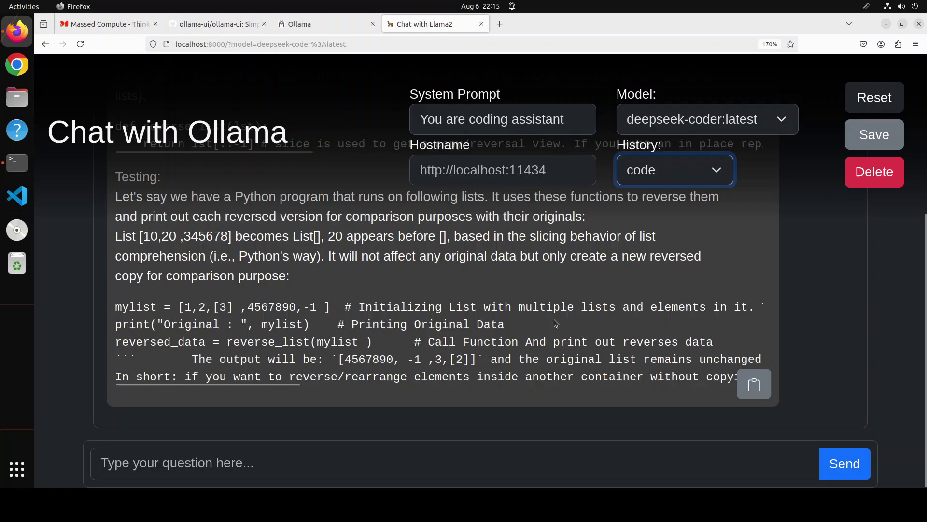
scroll("up", 3)
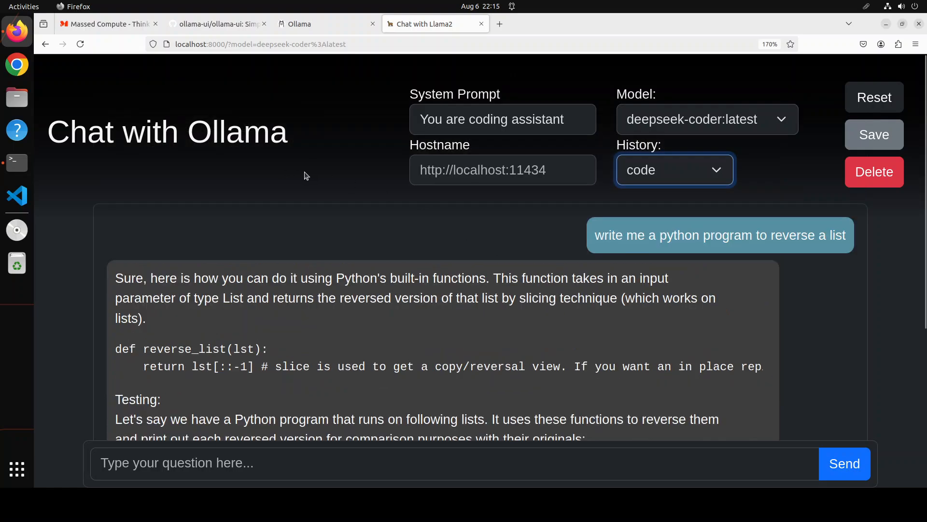
mouse_move(314, 181)
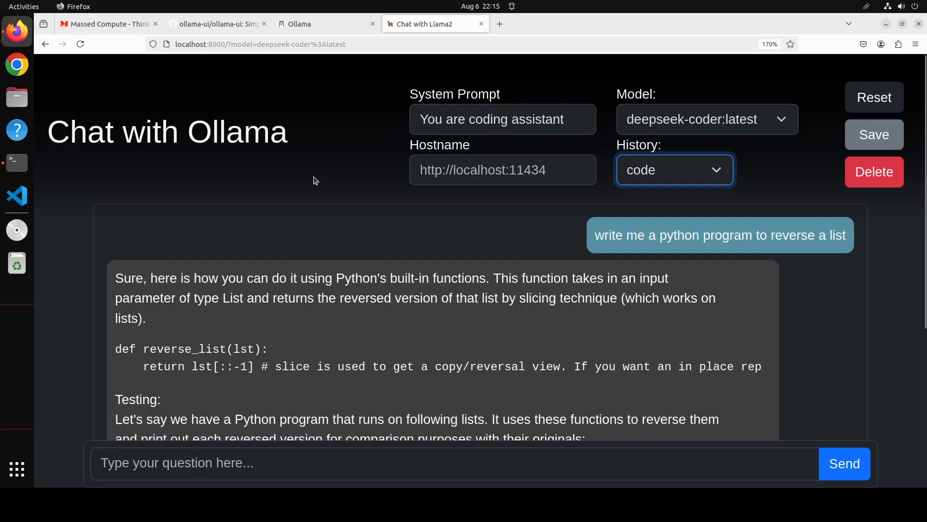
Step: Switch to the ollama-ui/ollama-ui GitHub tab in Firefox
left_click(217, 23)
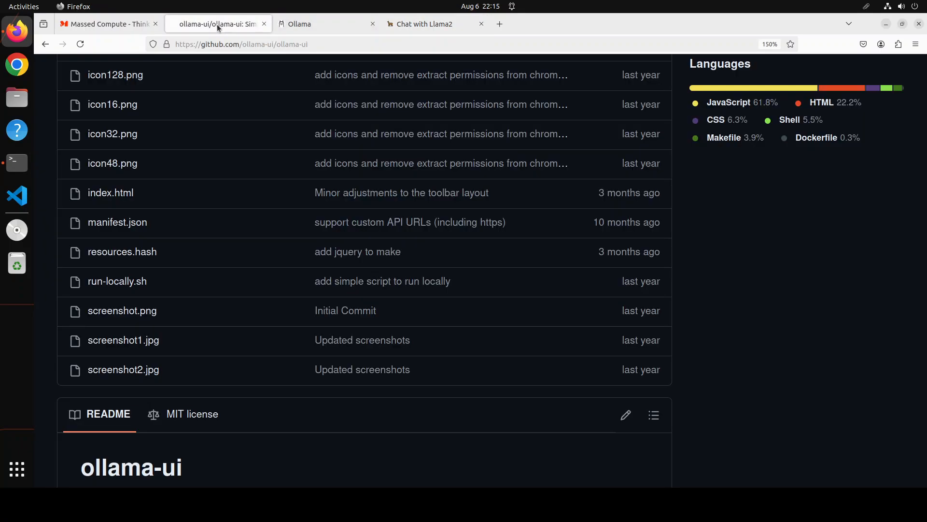
mouse_move(661, 271)
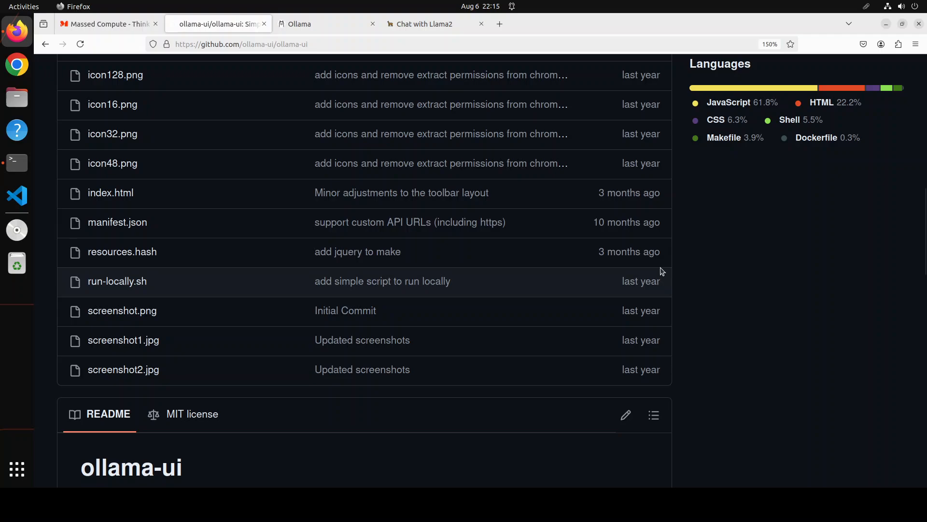